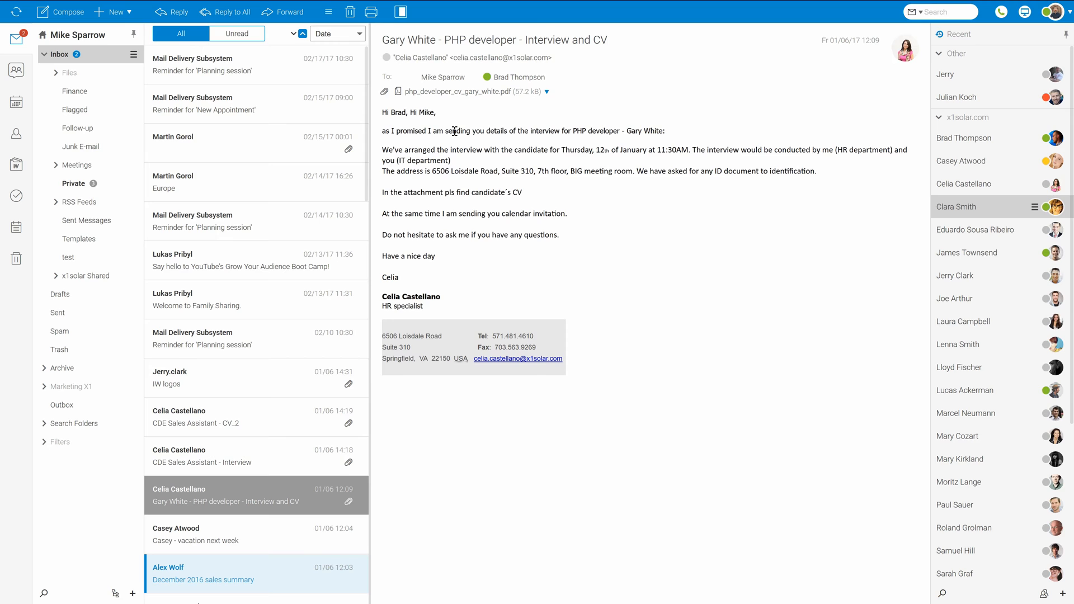
pyautogui.moveTo(45, 25)
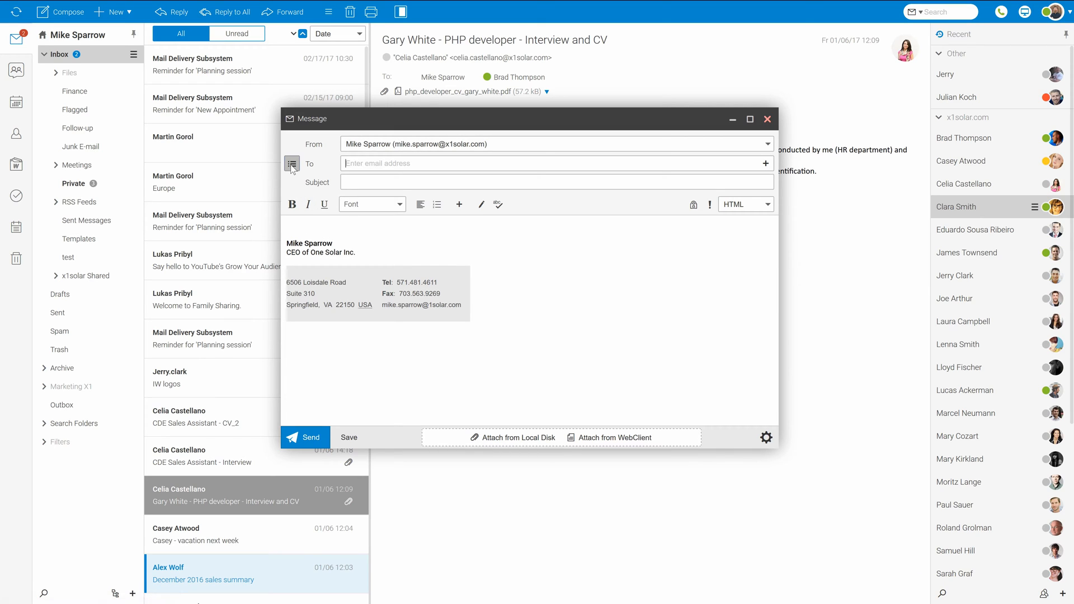
# Step: Reveal the Cc and Bcc address fields beside the To field
pyautogui.click(290, 163)
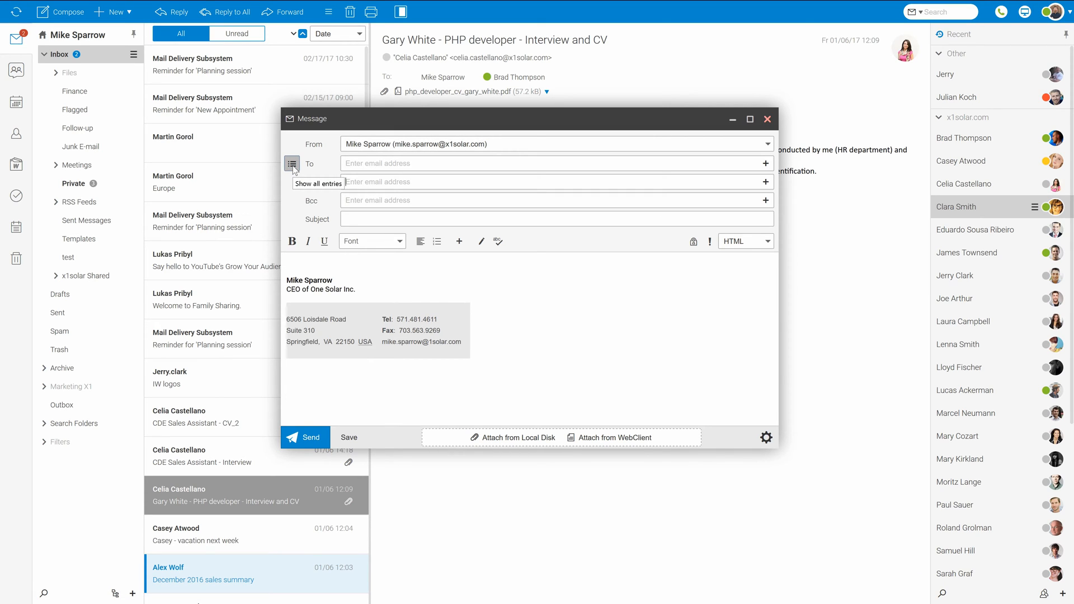
pyautogui.moveTo(356, 198)
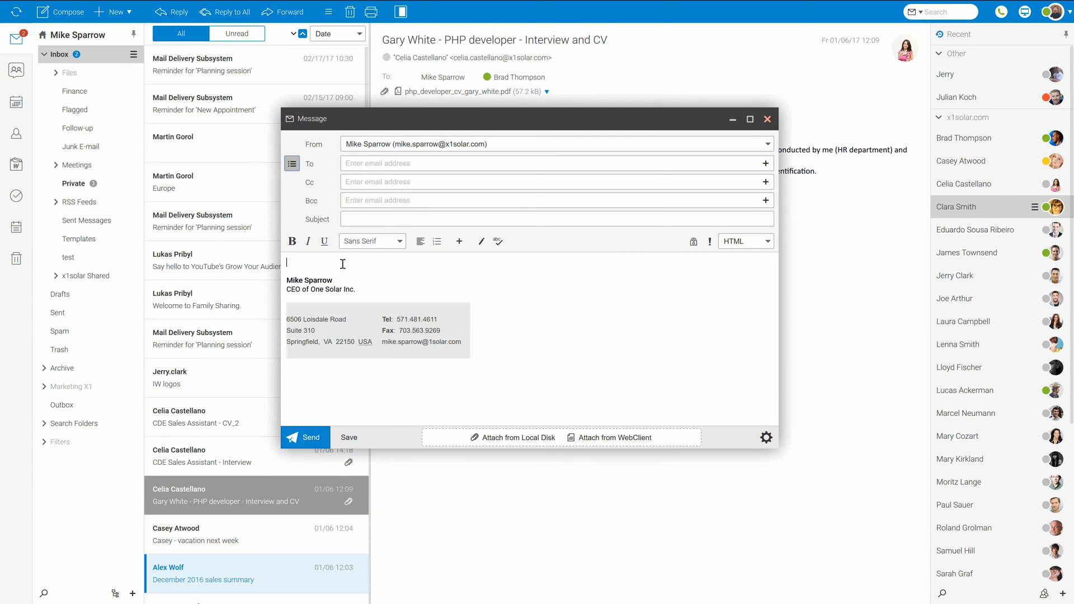
pyautogui.write('https://www.youtube.com/user/icewarp')
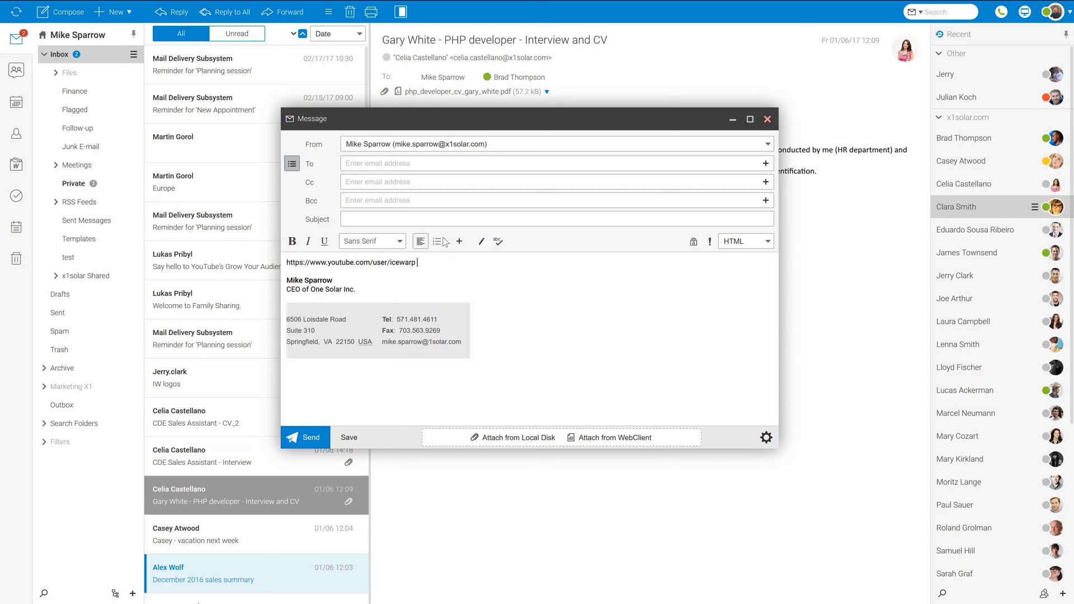
pyautogui.click(459, 241)
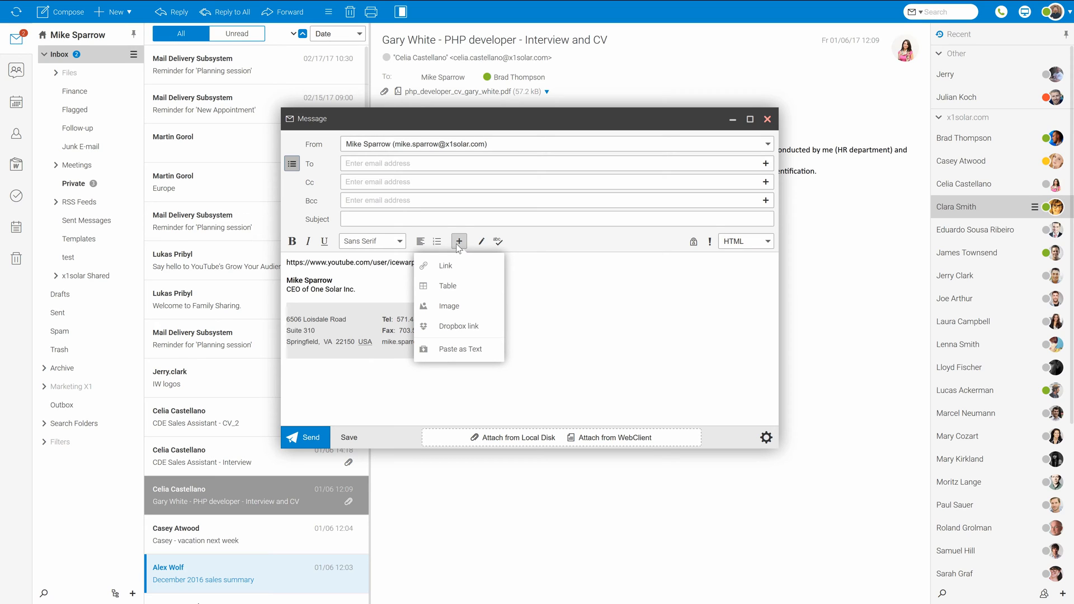
pyautogui.moveTo(446, 266)
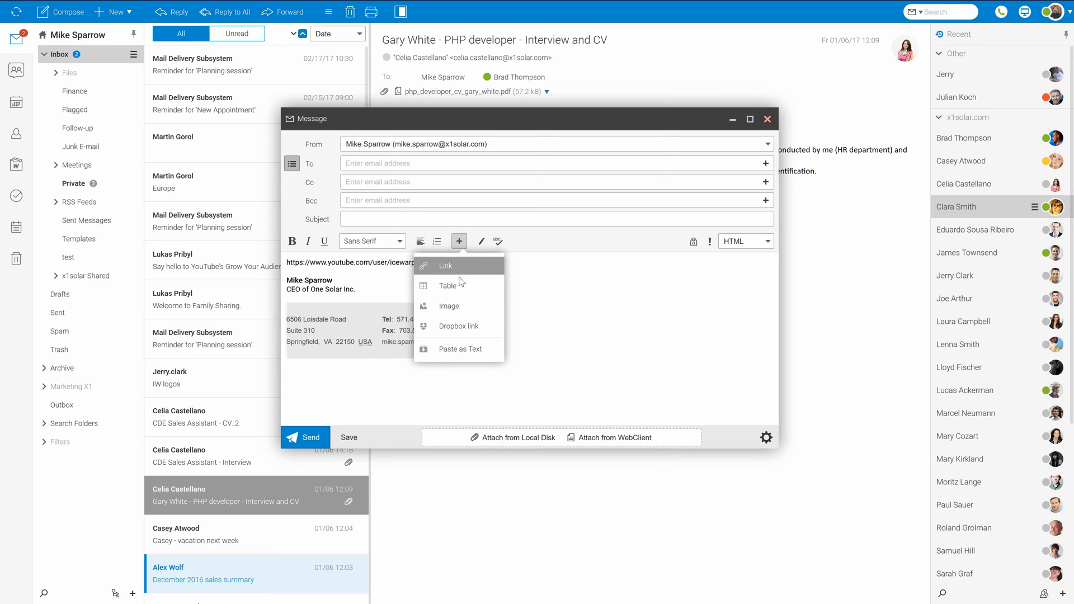
pyautogui.moveTo(458, 305)
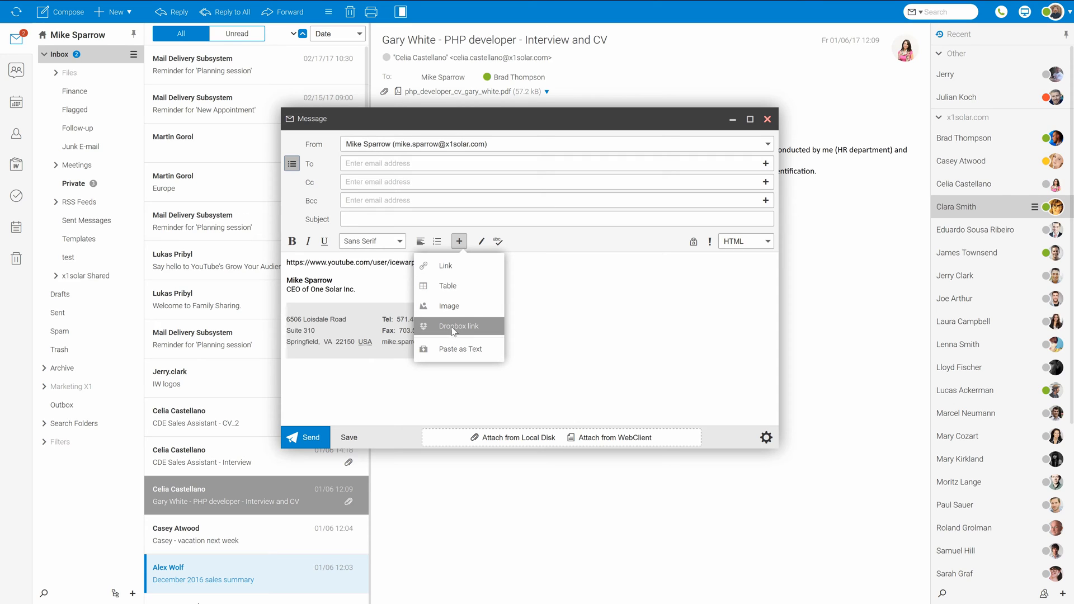
pyautogui.click(332, 262)
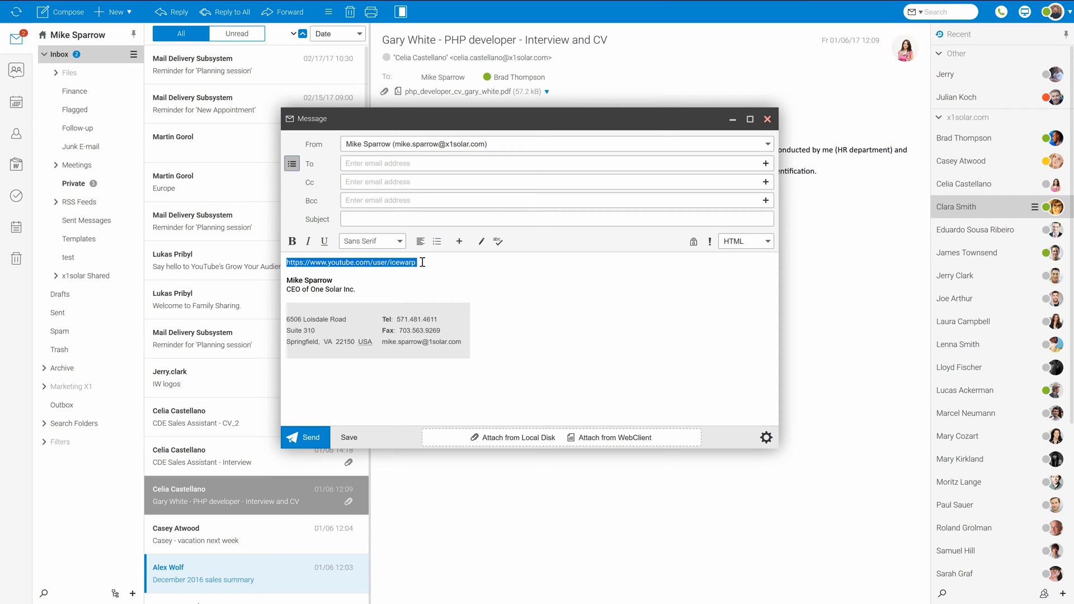
# Step: Replace the typed URL with the text 'IceWarp YouTube channel'
pyautogui.press('Delete')
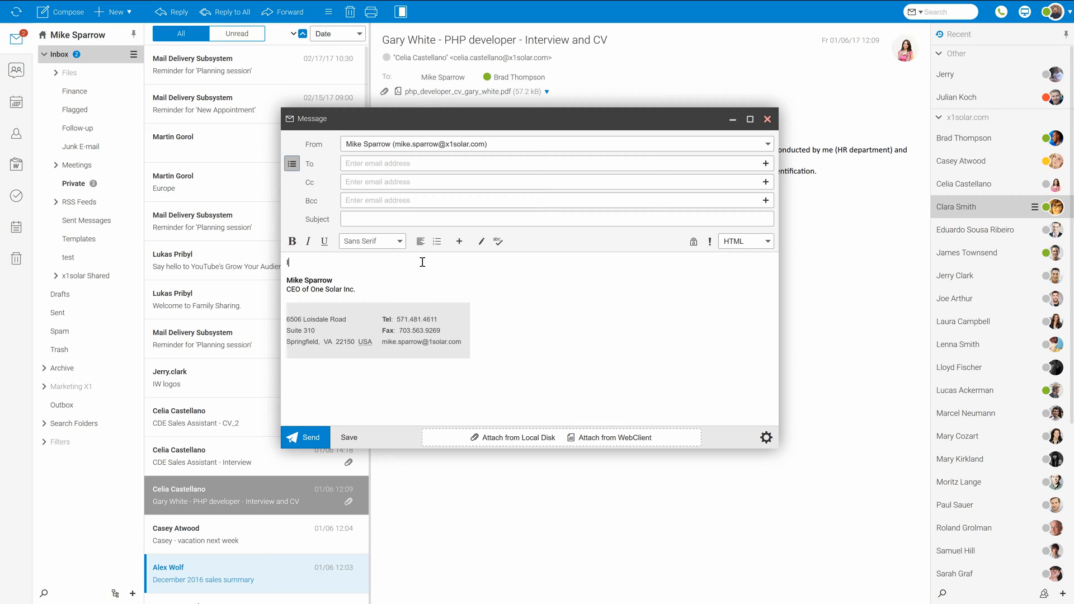
pyautogui.write('IceWarp')
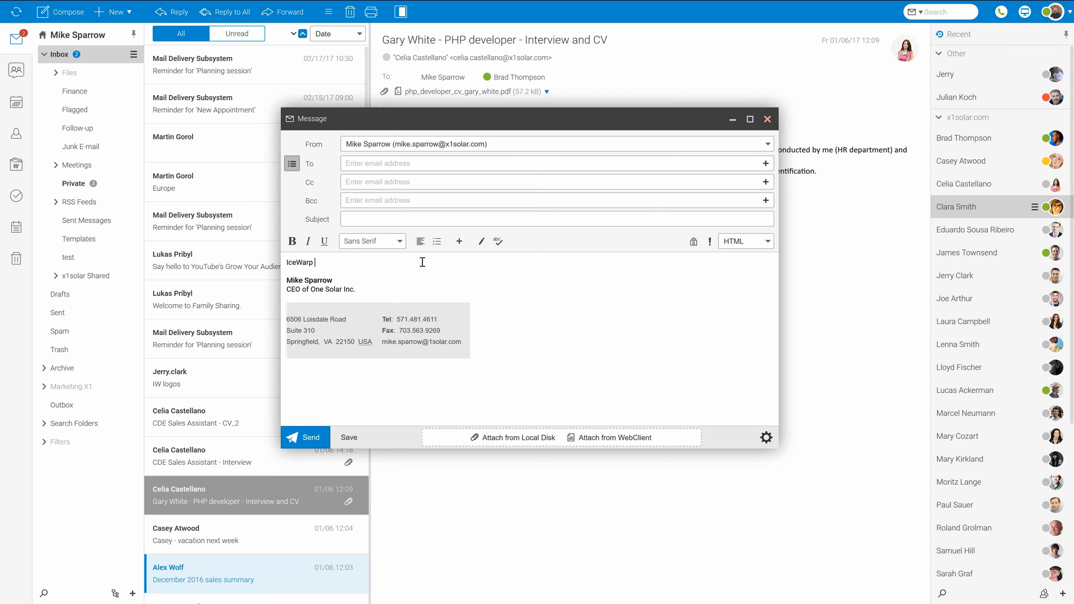
pyautogui.write('YouTube channel')
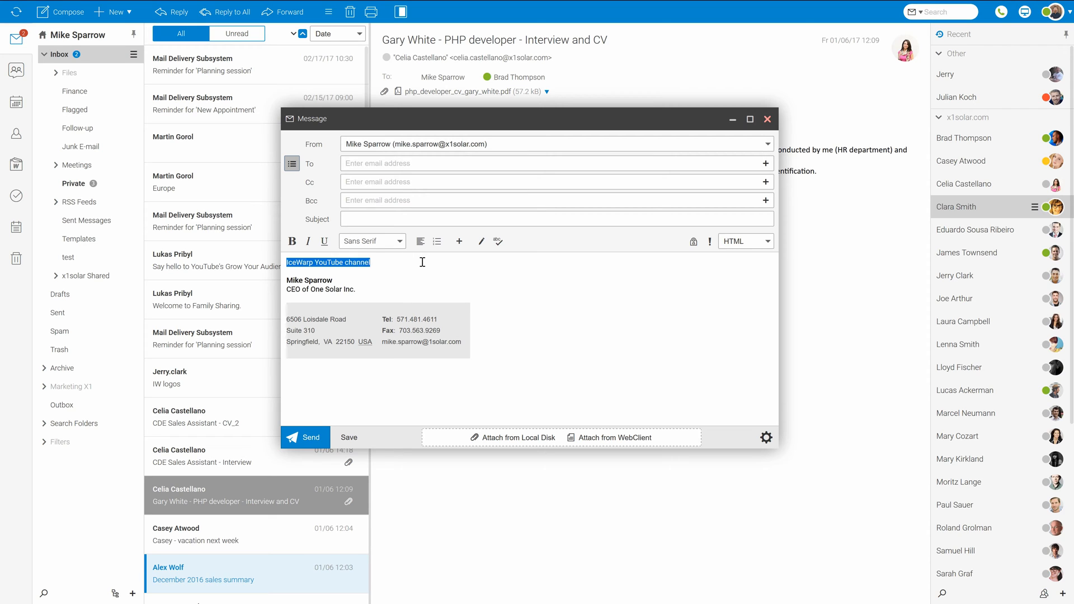
pyautogui.moveTo(465, 246)
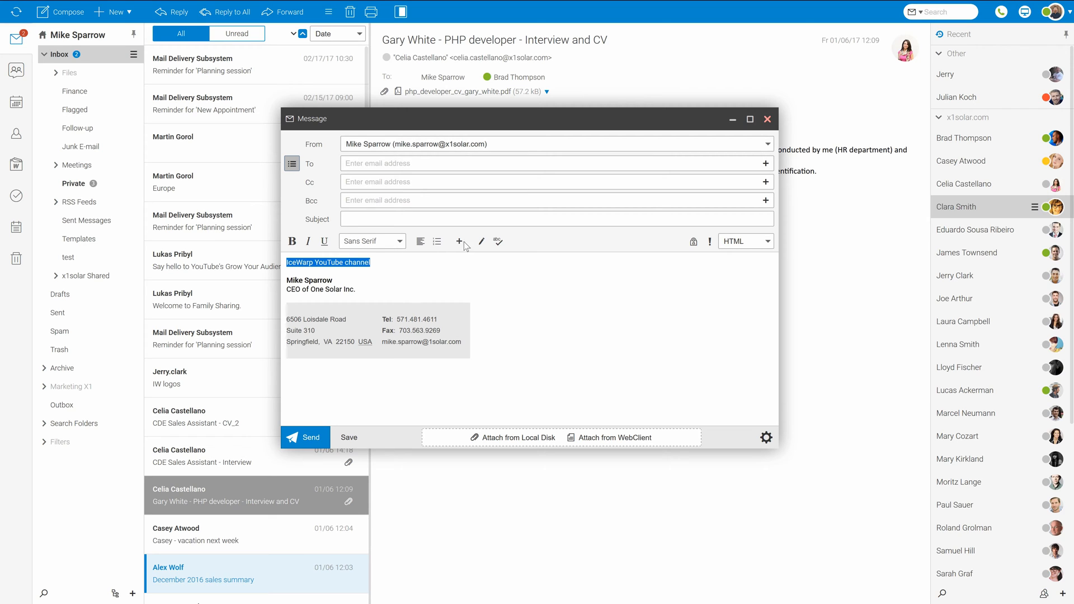
pyautogui.click(459, 241)
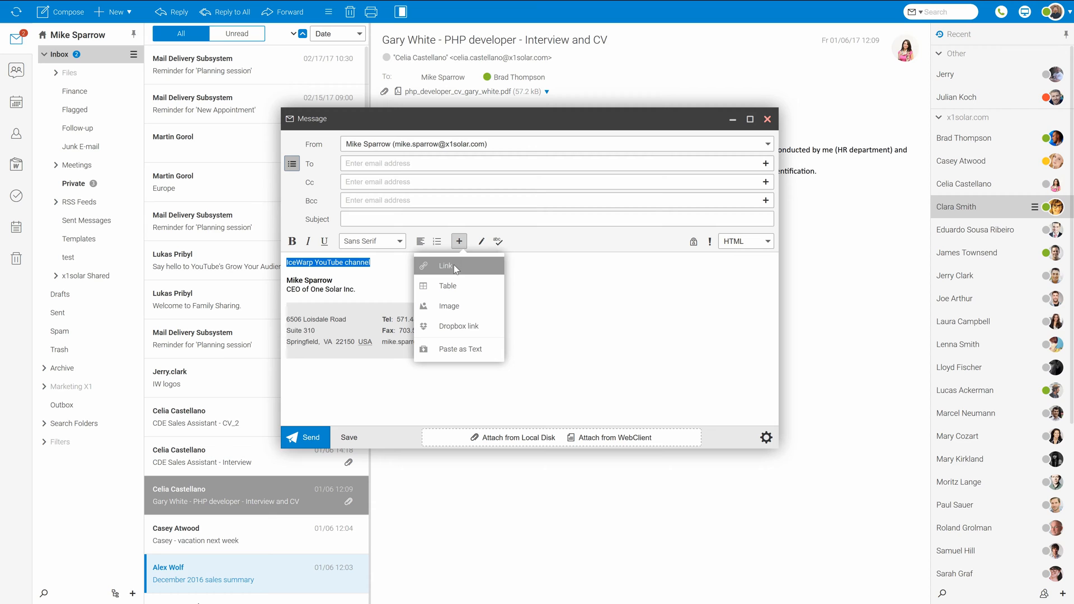
pyautogui.click(446, 266)
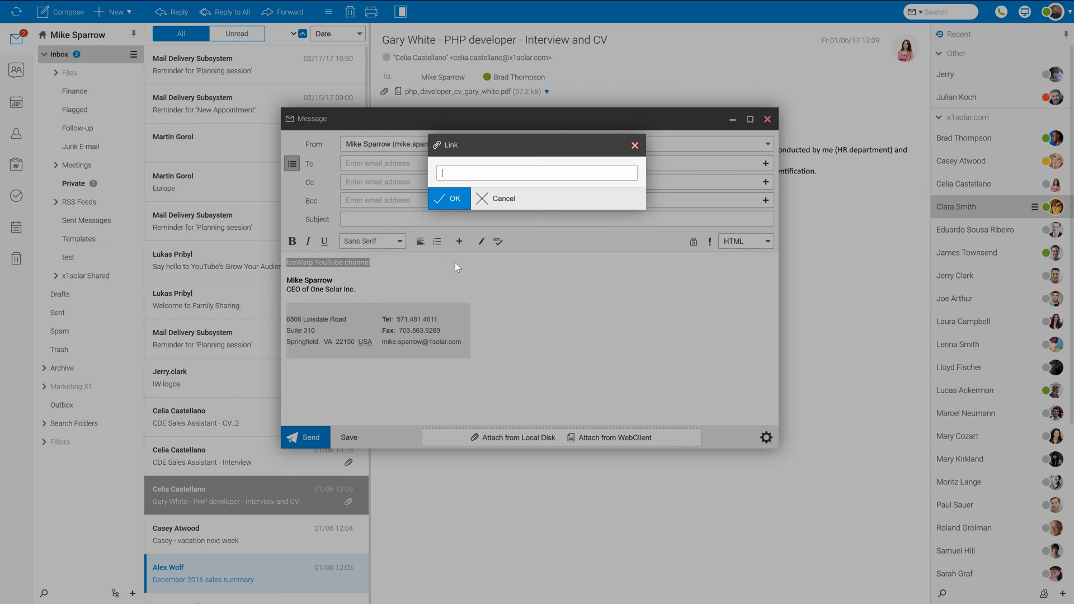
pyautogui.write('https://www.youtube.com/user/icewarp')
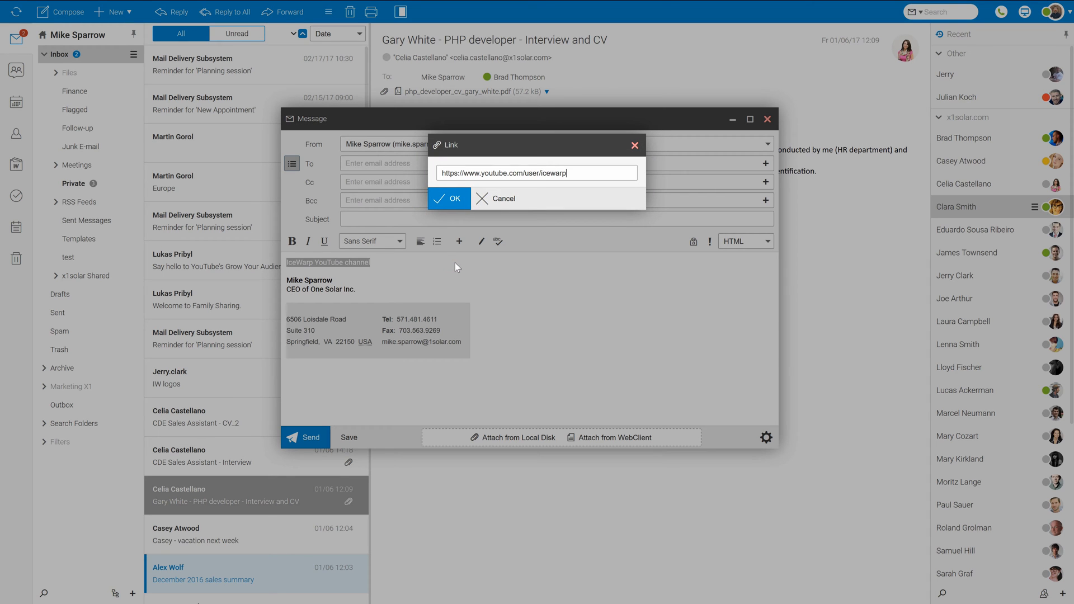
pyautogui.click(448, 199)
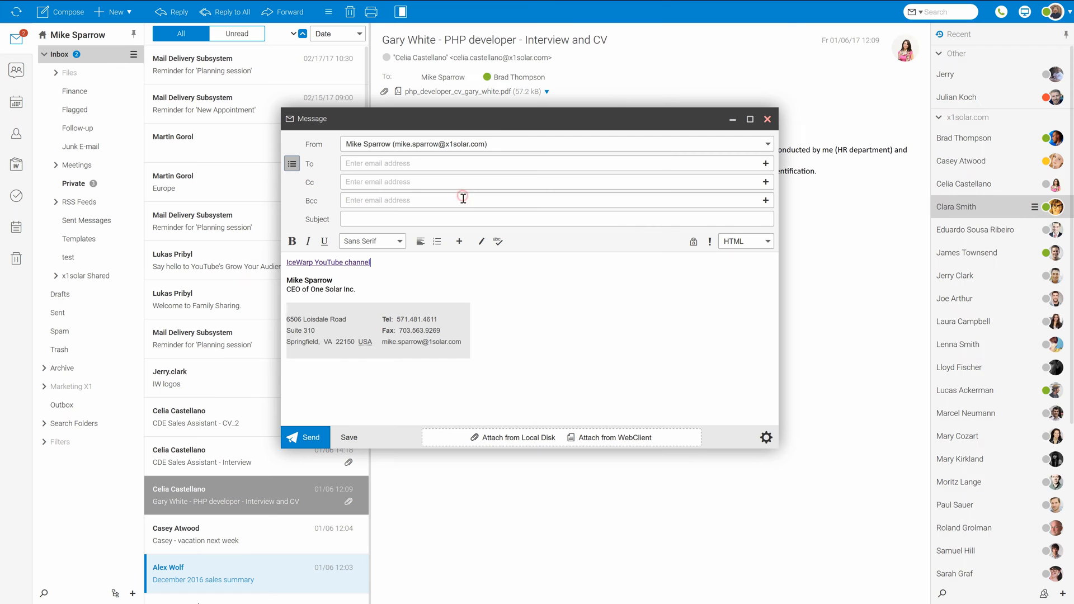
pyautogui.moveTo(443, 255)
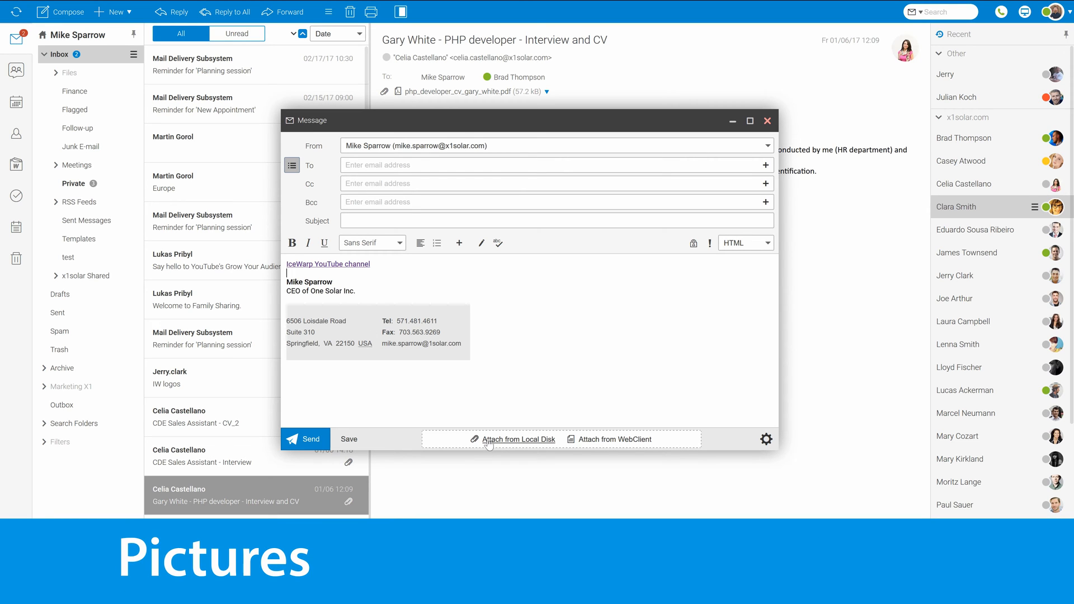
# Step: Attach color-wheel.png and bring up the Image dialog with that uploaded file selected
pyautogui.click(518, 439)
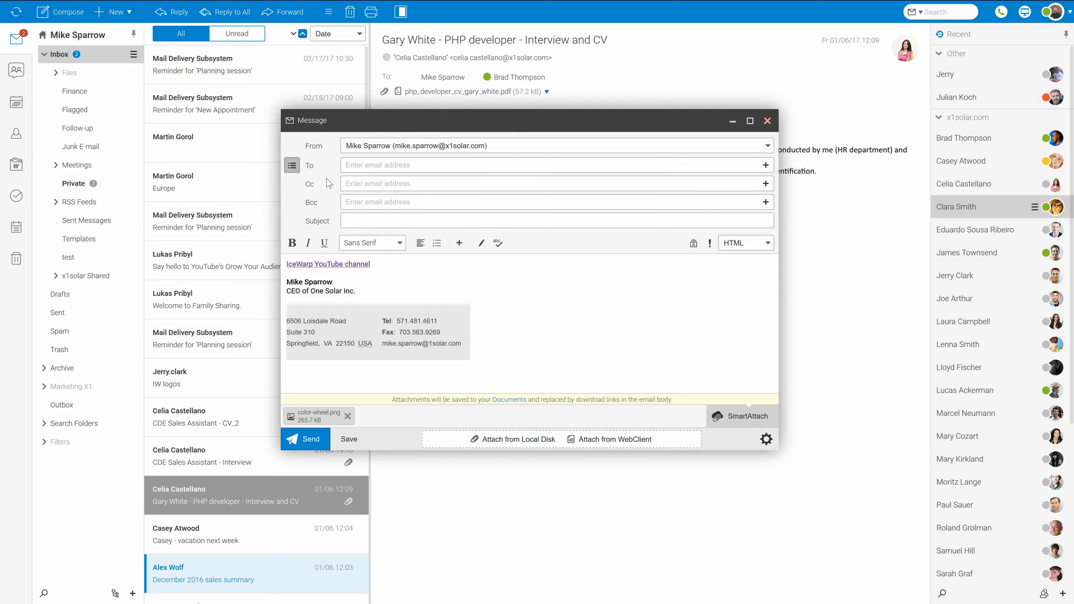
pyautogui.moveTo(459, 243)
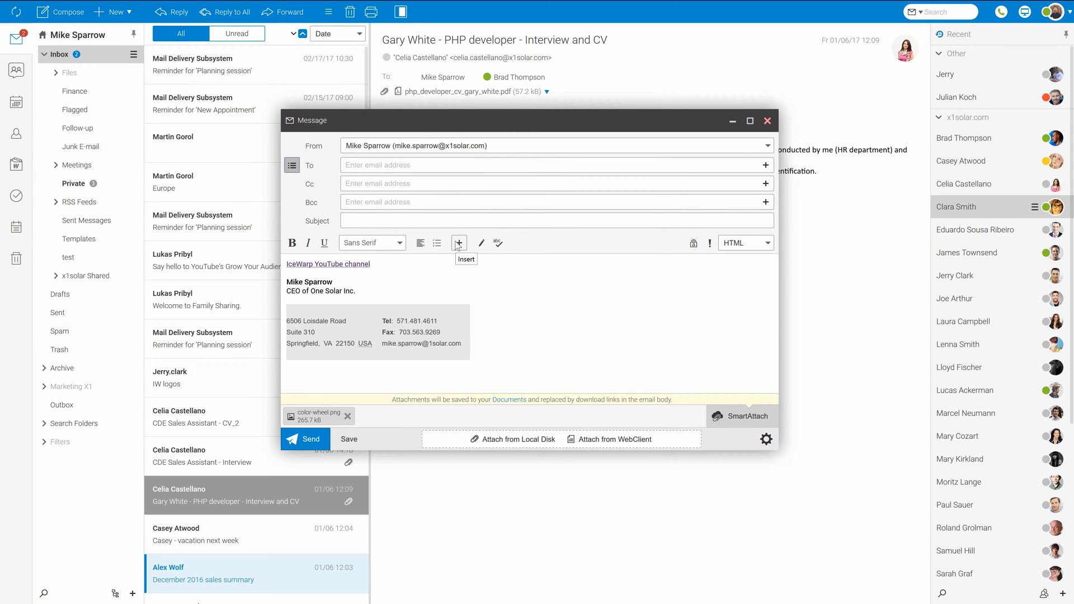
pyautogui.click(458, 243)
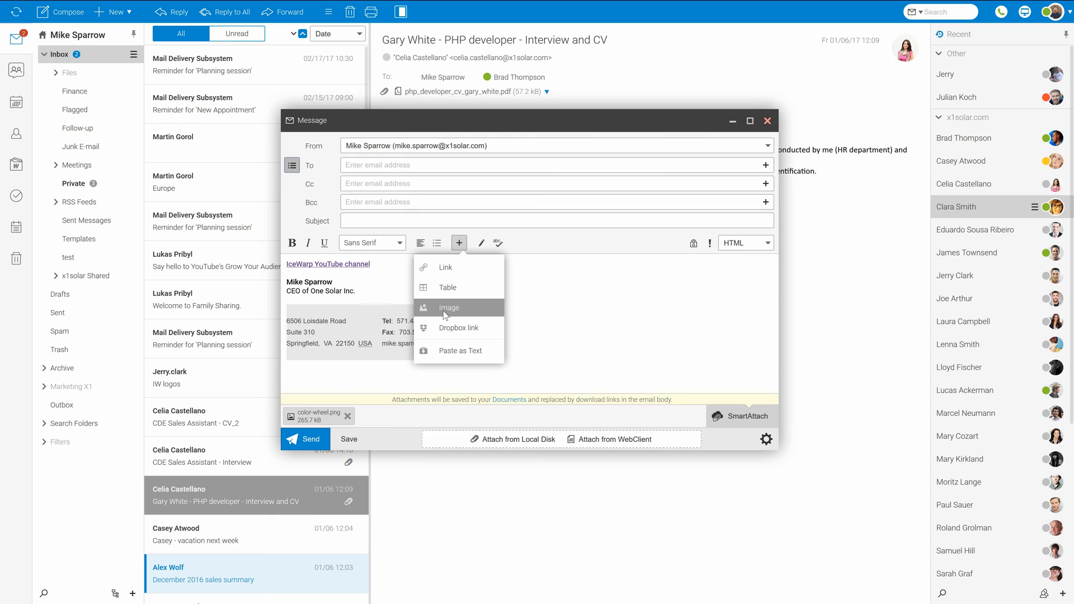
pyautogui.click(448, 307)
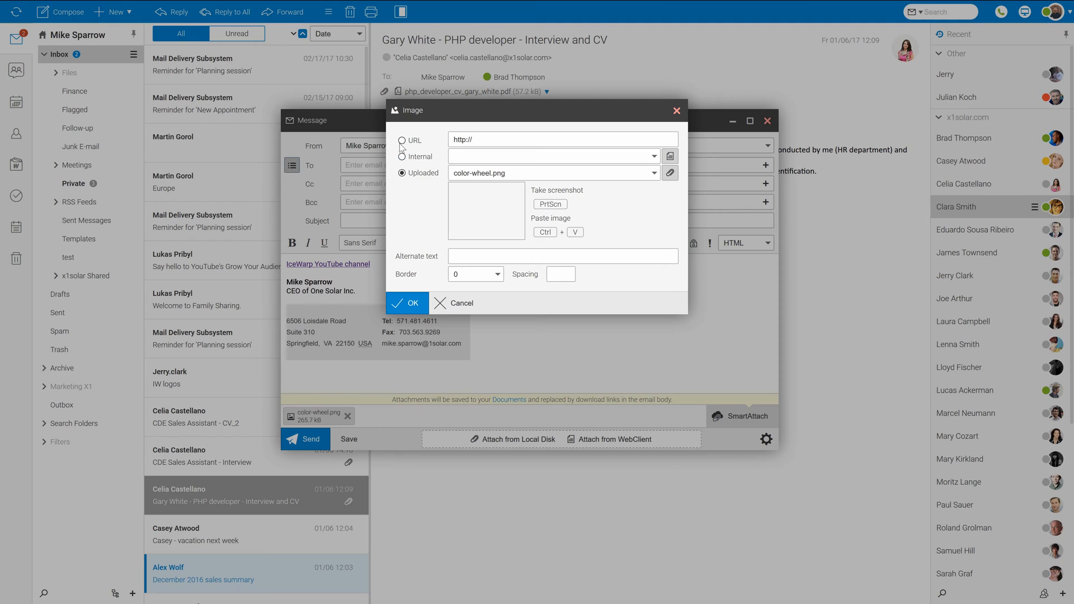
pyautogui.click(402, 156)
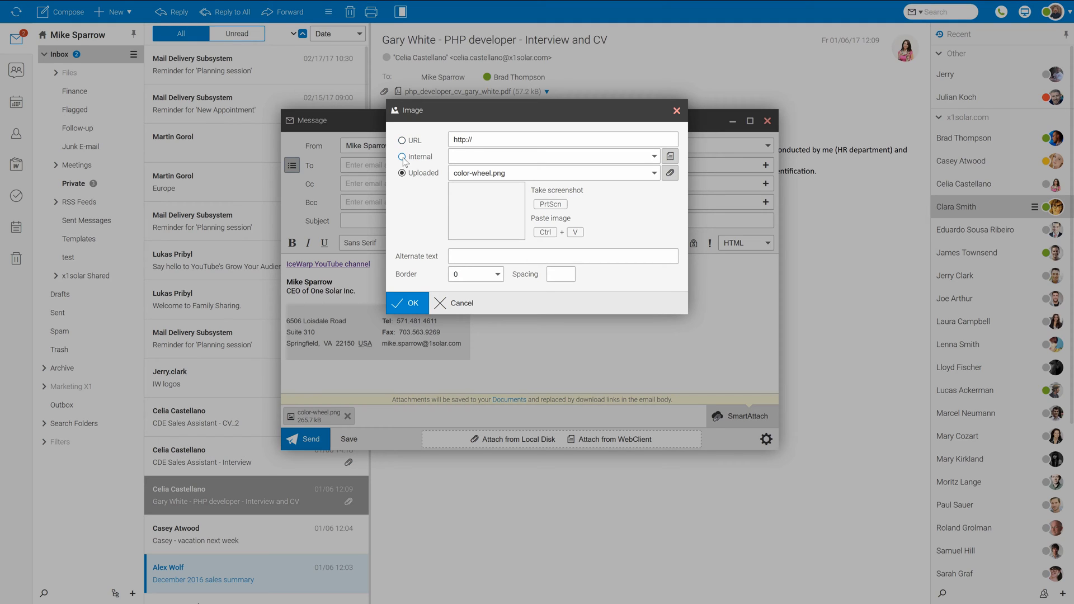
pyautogui.moveTo(404, 162)
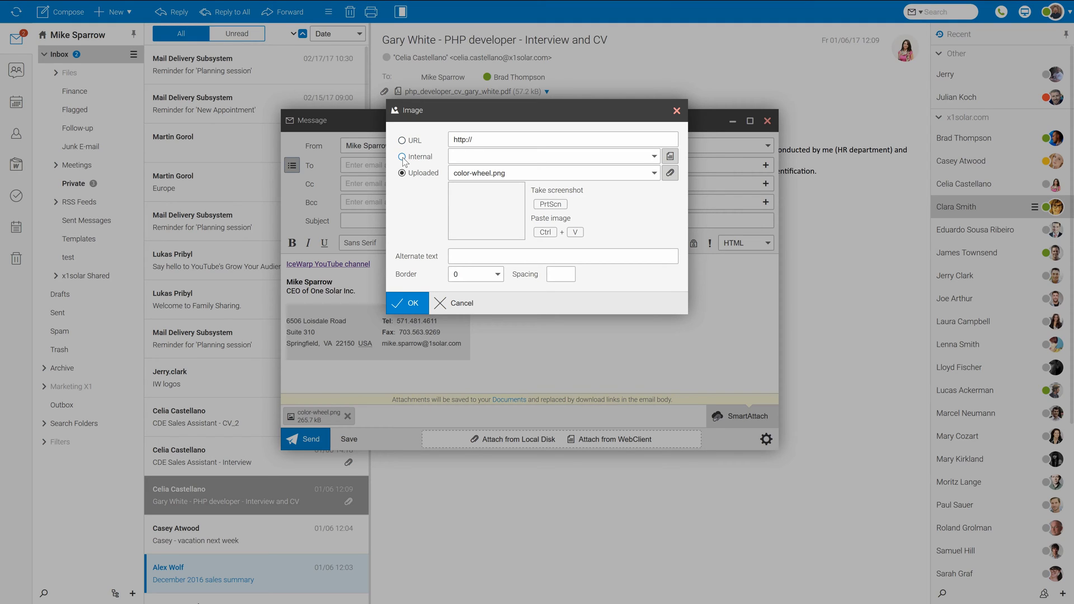
pyautogui.click(402, 173)
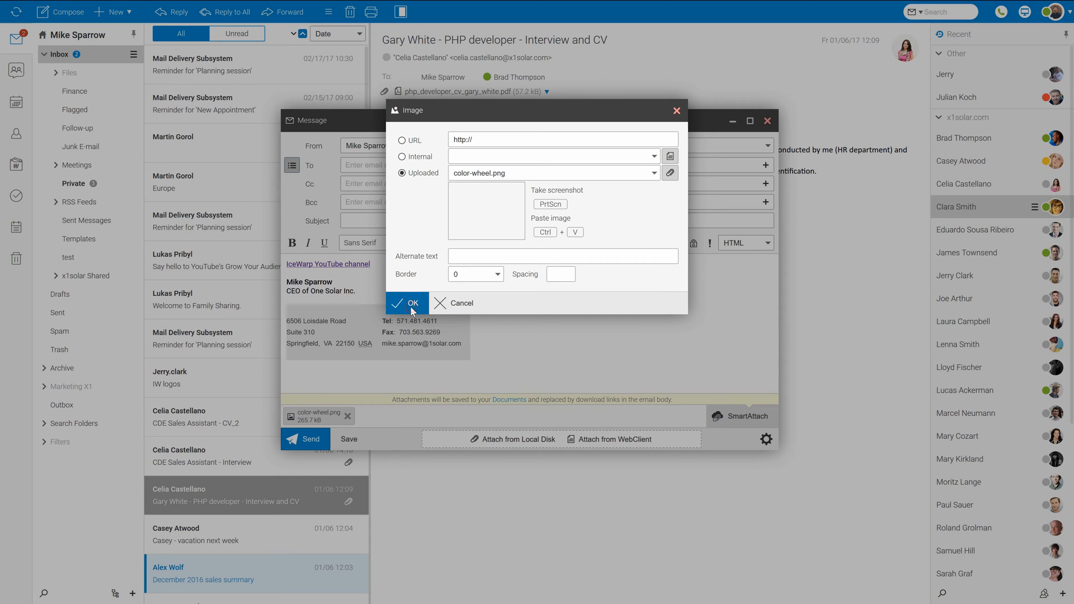
# Step: Insert color-wheel.png inline below the YouTube channel link
pyautogui.click(406, 303)
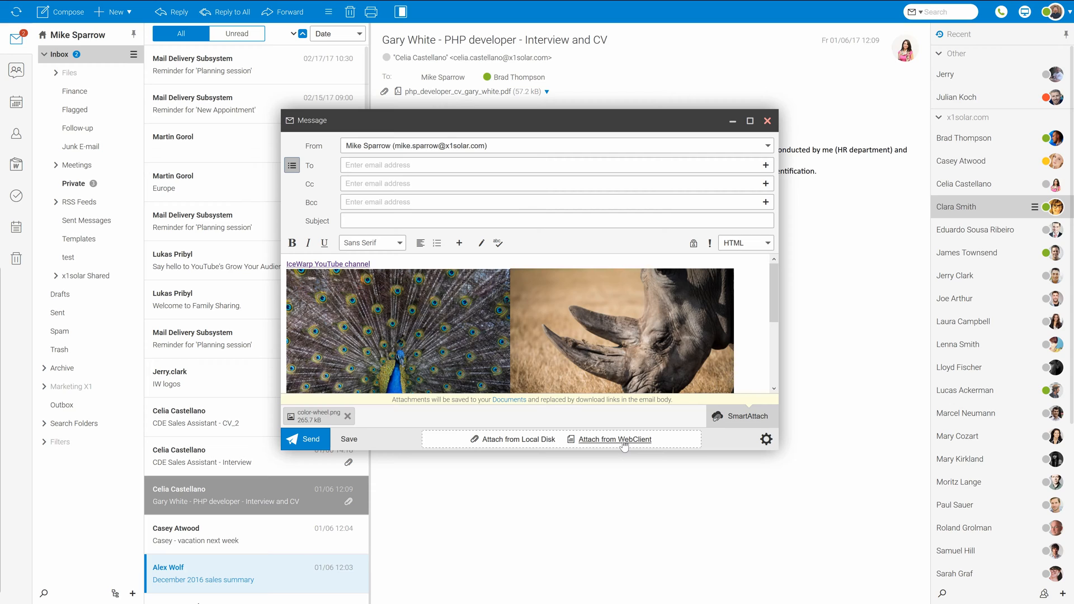
pyautogui.moveTo(725, 423)
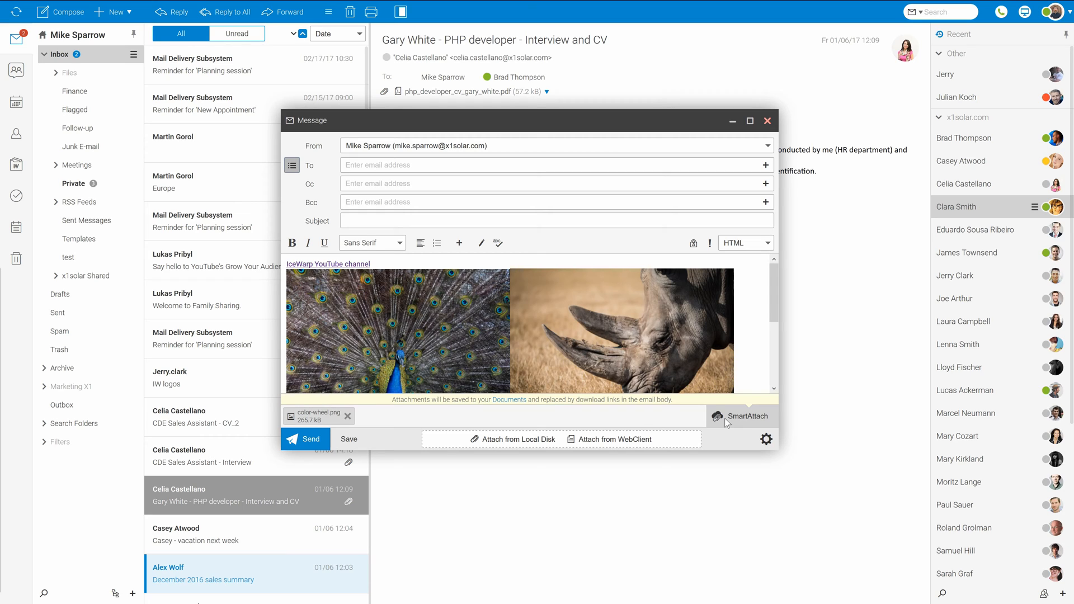
pyautogui.moveTo(507, 407)
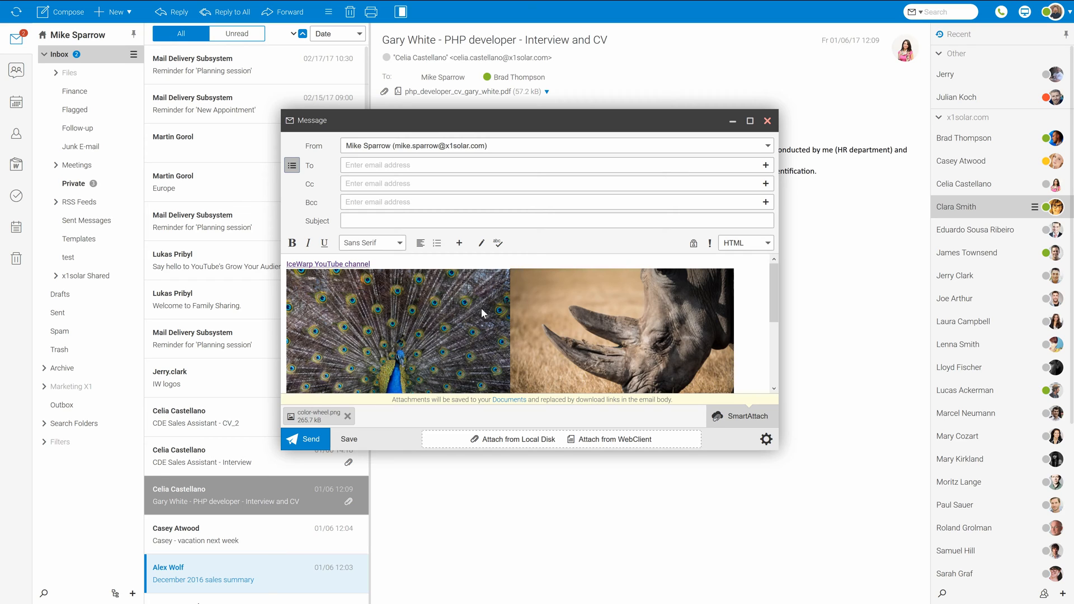
pyautogui.moveTo(458, 327)
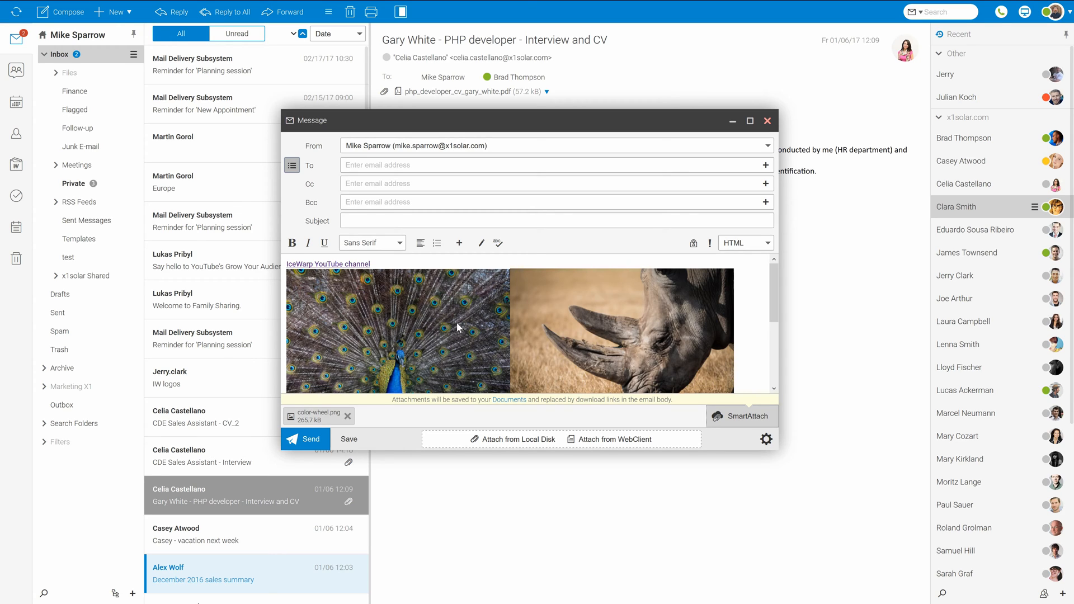
pyautogui.moveTo(741, 416)
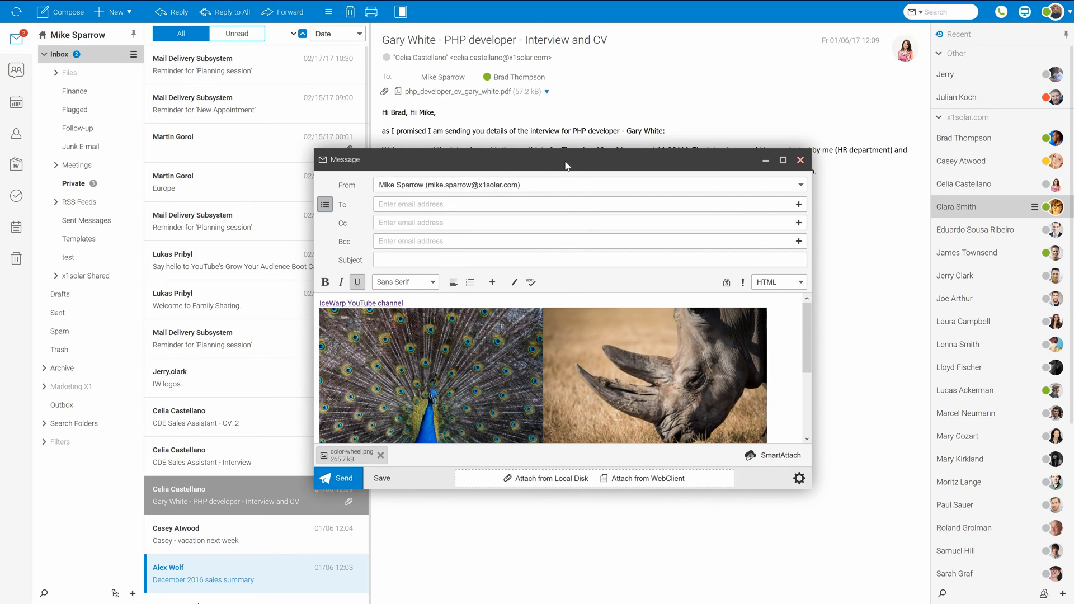
# Step: Save the message as a draft and find it in the Drafts folder
pyautogui.click(381, 478)
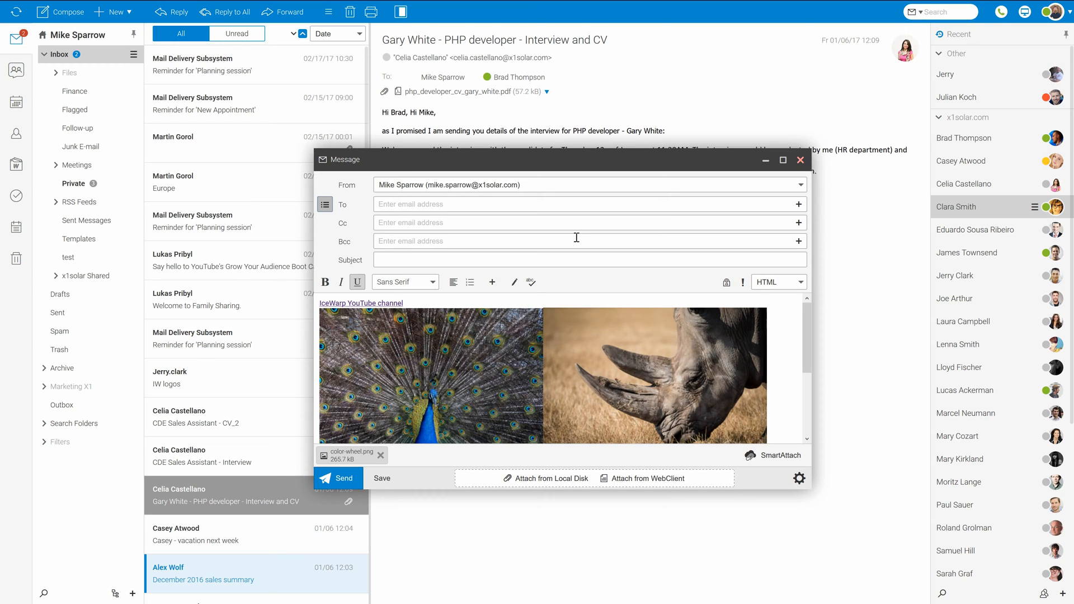
pyautogui.moveTo(483, 329)
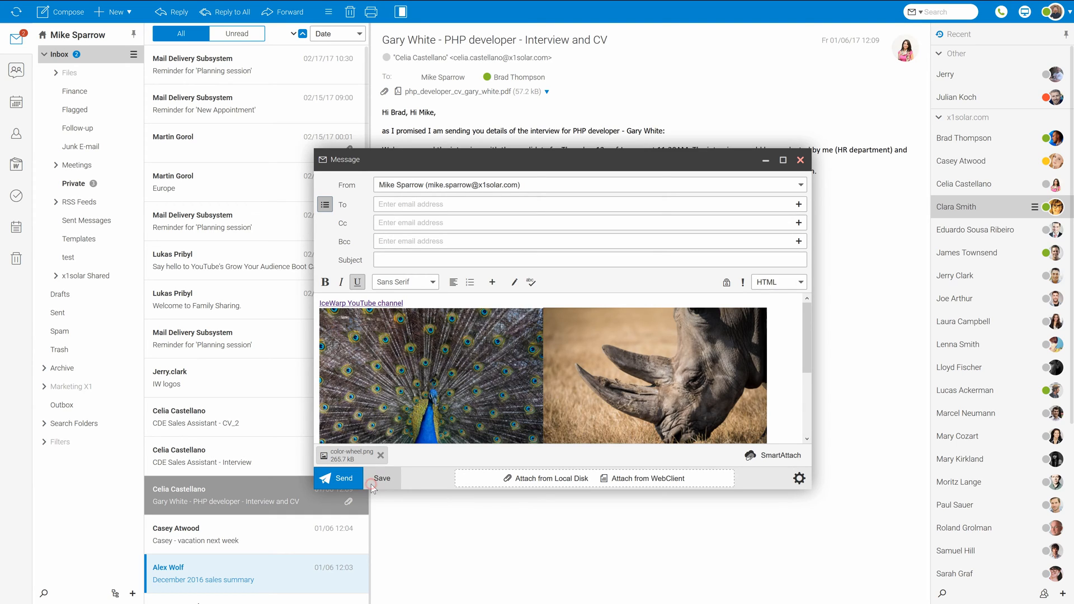
pyautogui.moveTo(371, 485)
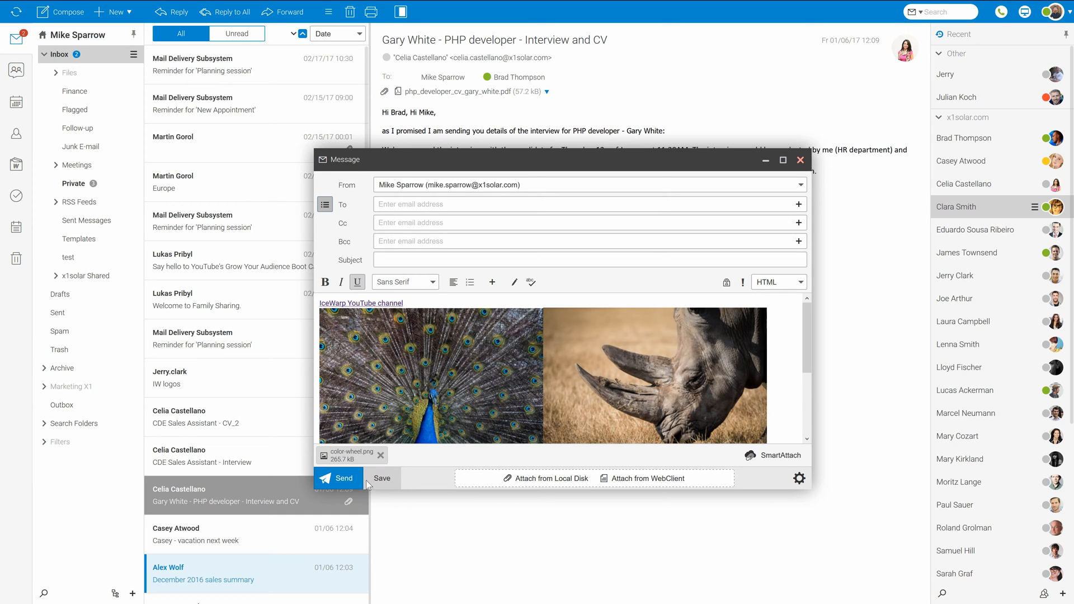
pyautogui.moveTo(80, 308)
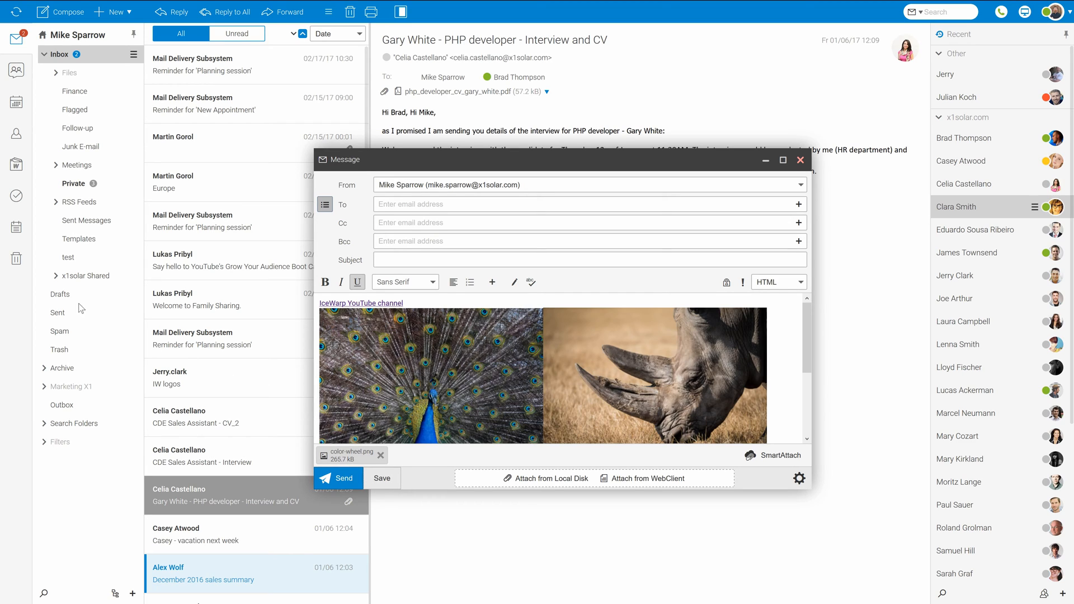
pyautogui.moveTo(80, 308)
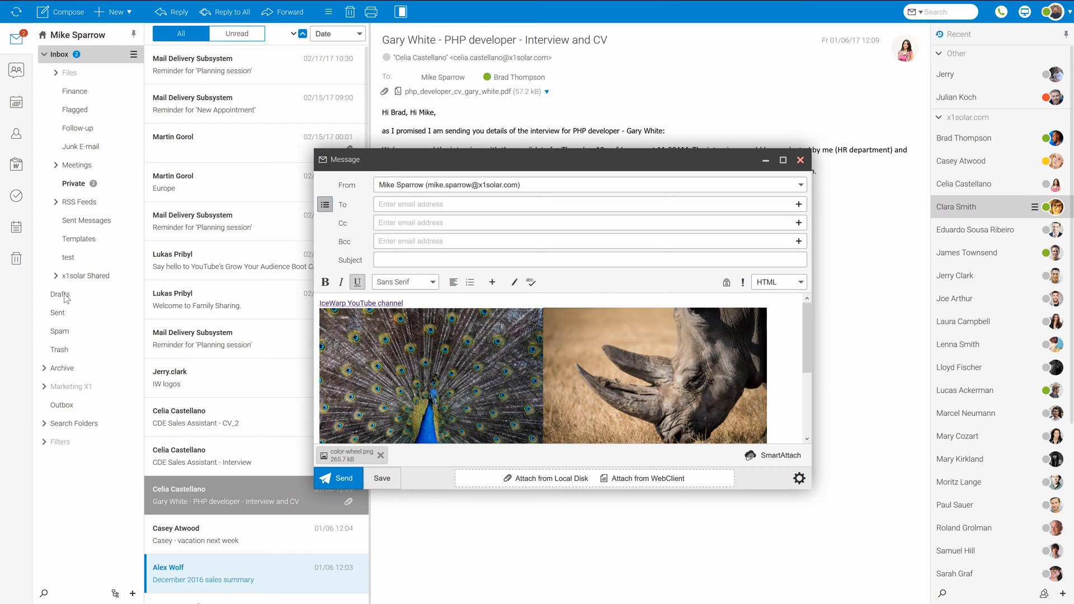
pyautogui.click(60, 295)
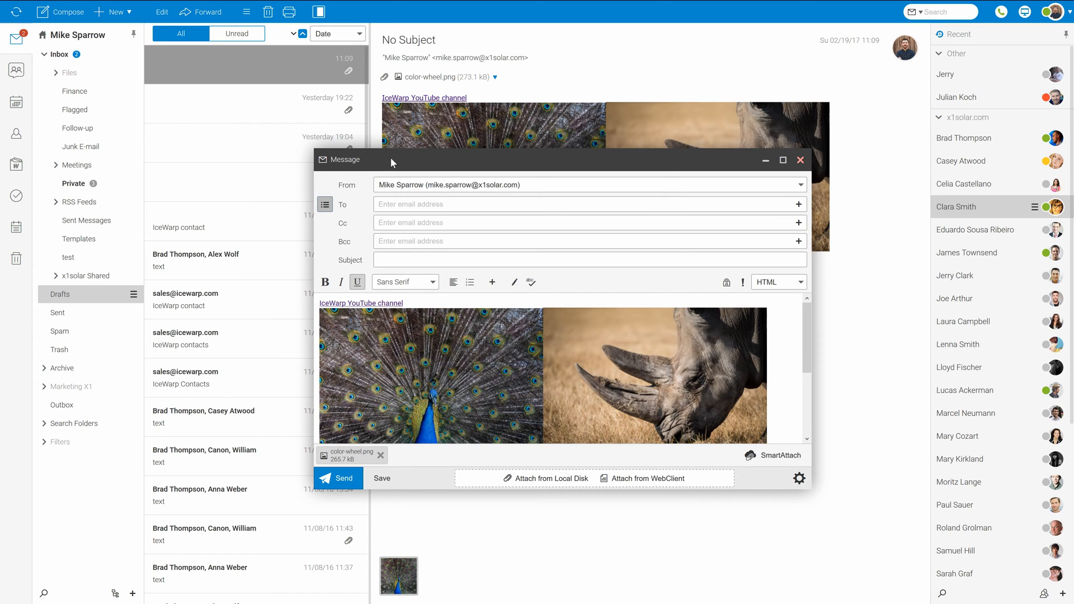
pyautogui.moveTo(393, 159); pyautogui.dragTo(420, 302)
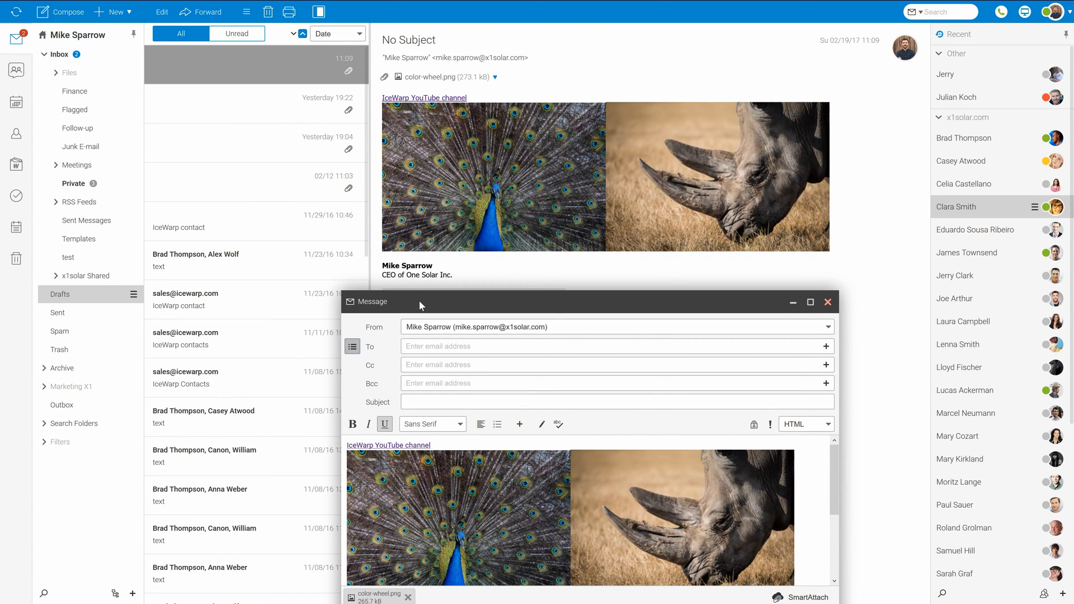
pyautogui.click(430, 446)
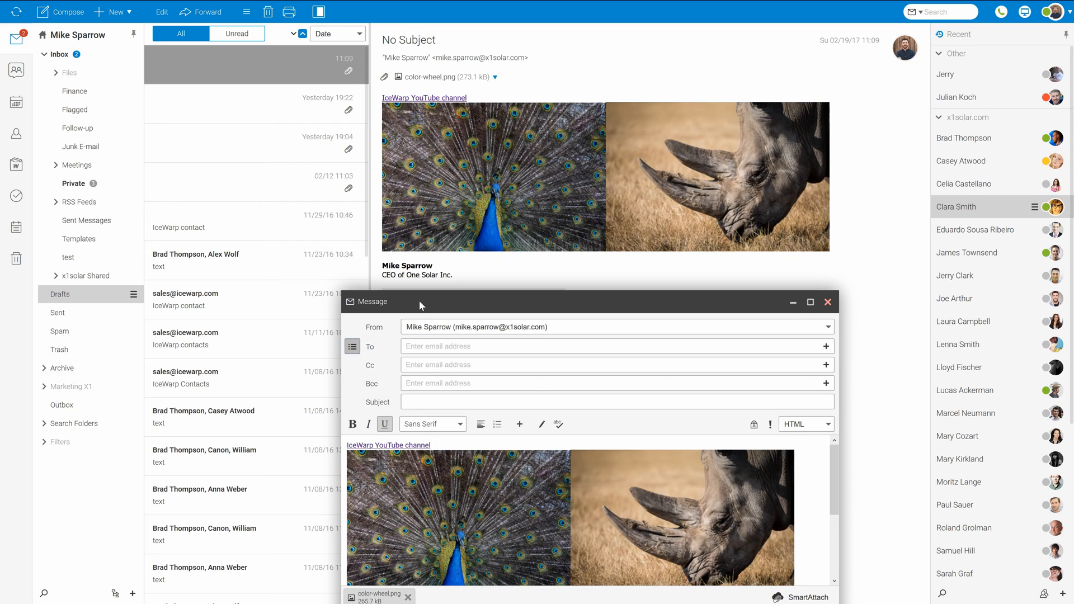
pyautogui.click(431, 445)
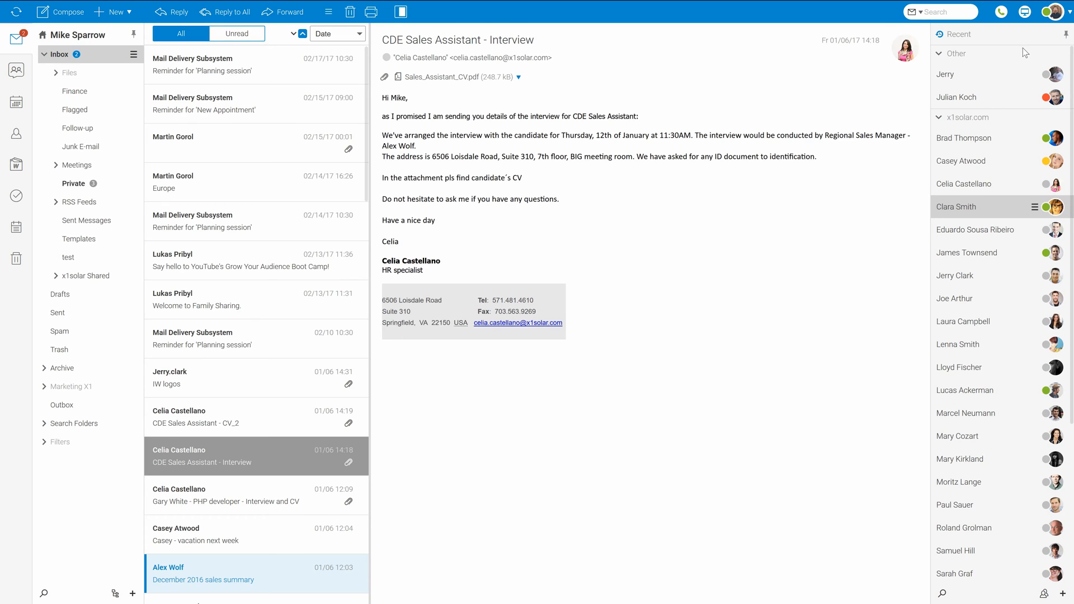
pyautogui.moveTo(1053, 12)
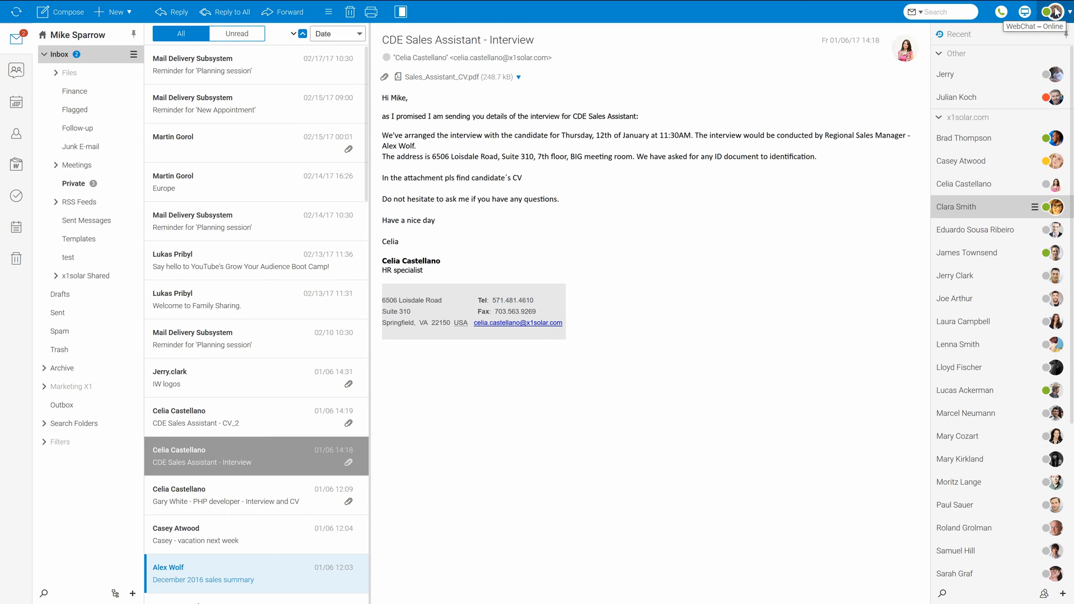
# Step: Open Options from the avatar menu, landing on the Accounts section
pyautogui.click(1057, 11)
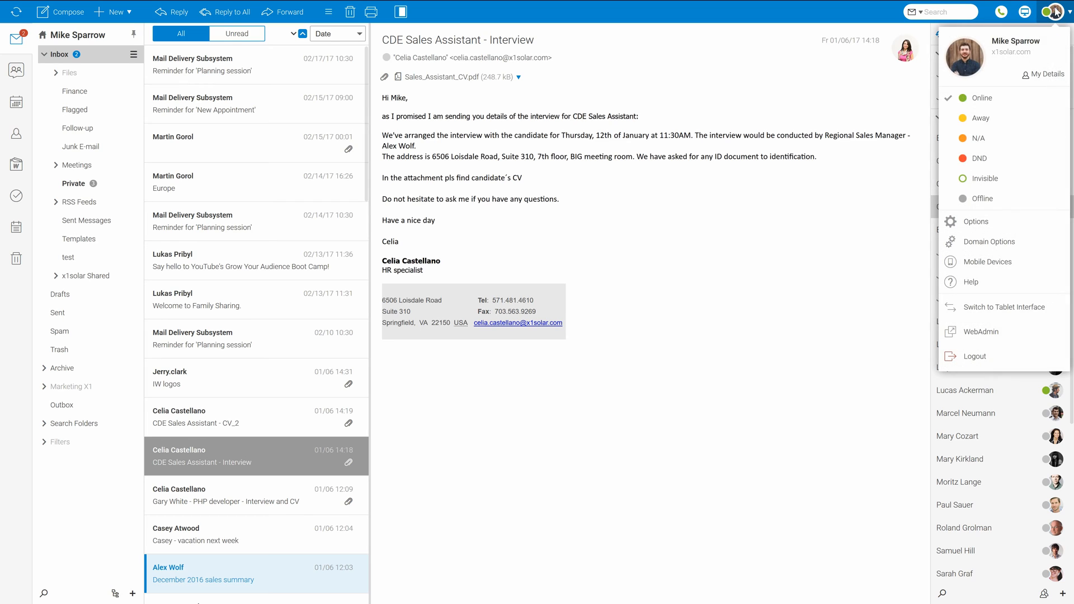
pyautogui.click(973, 221)
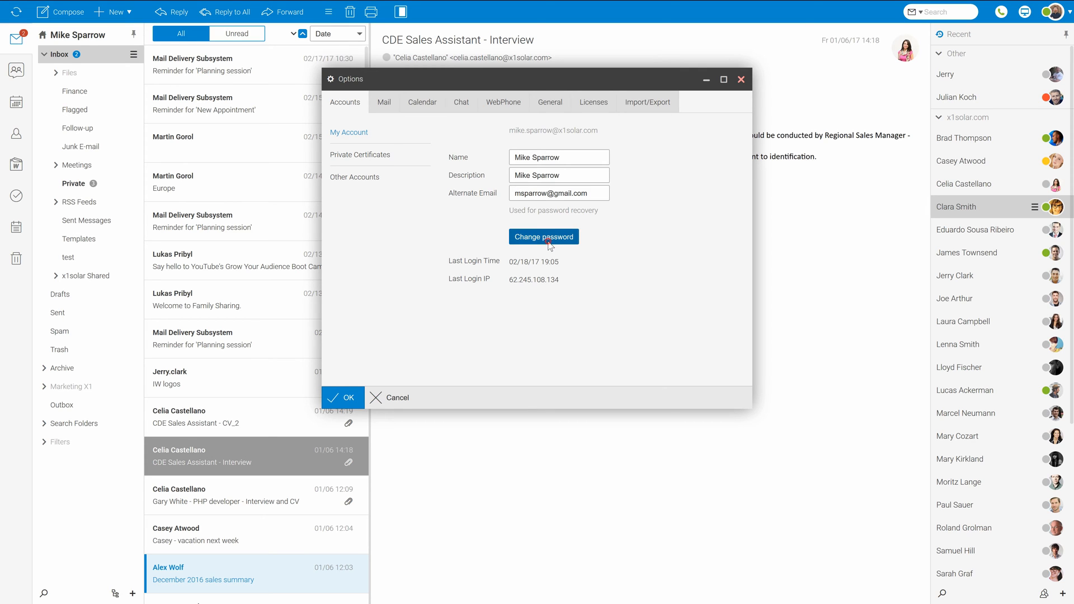
pyautogui.click(543, 236)
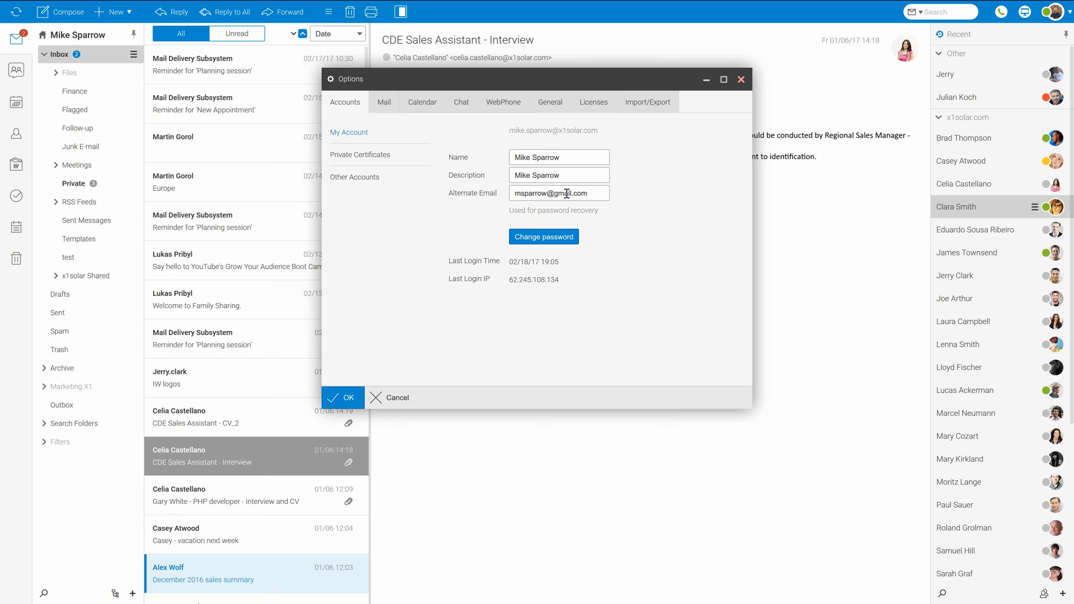
pyautogui.moveTo(506, 213)
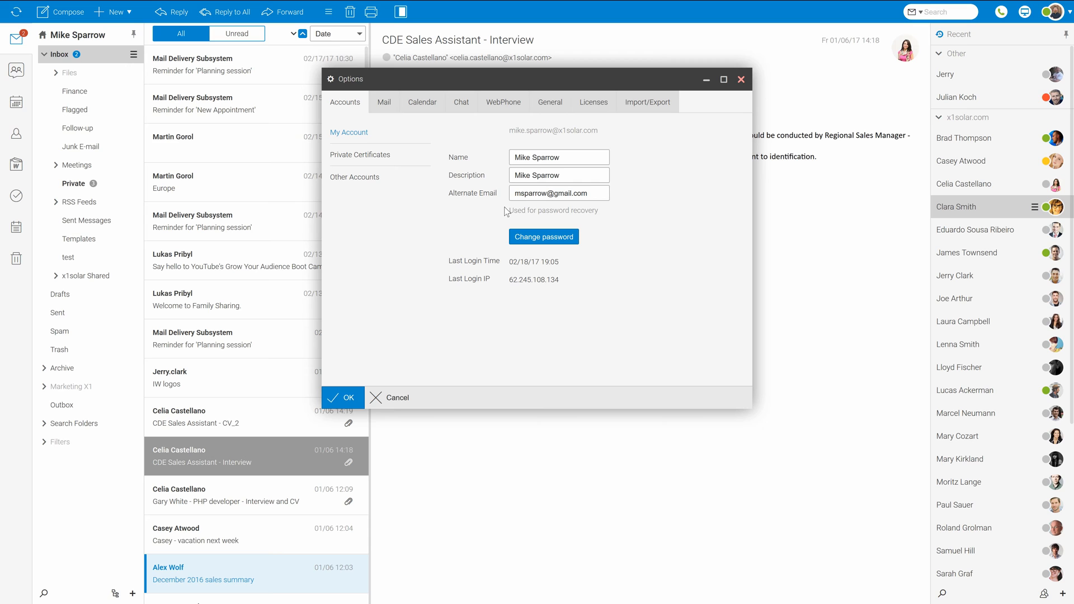
# Step: Set the Mail autoresponder Mode to Respond always, with the Vacation message
pyautogui.click(383, 102)
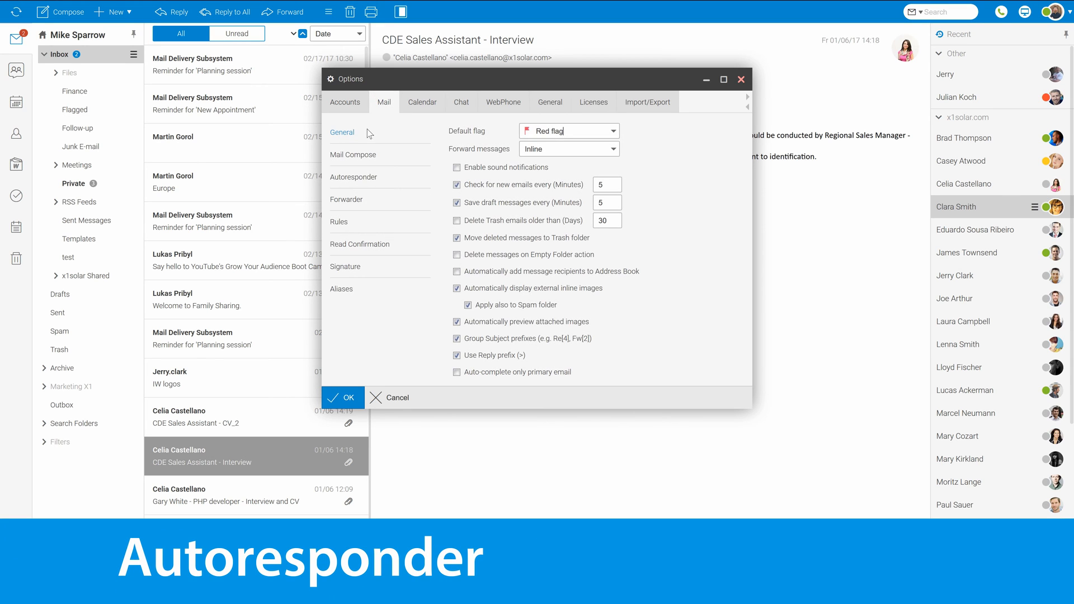
pyautogui.click(353, 176)
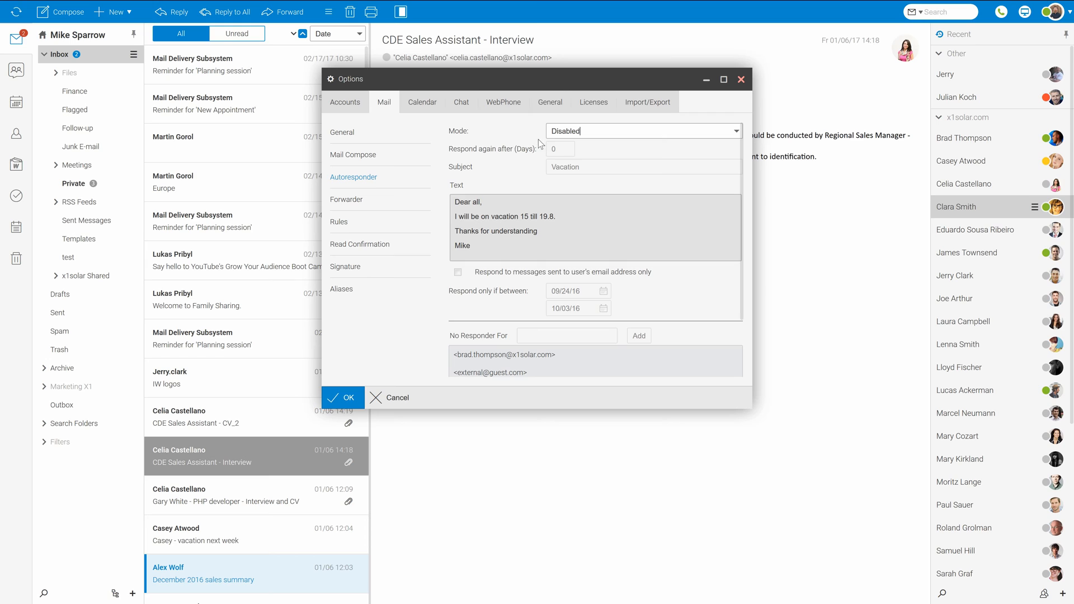
pyautogui.click(641, 130)
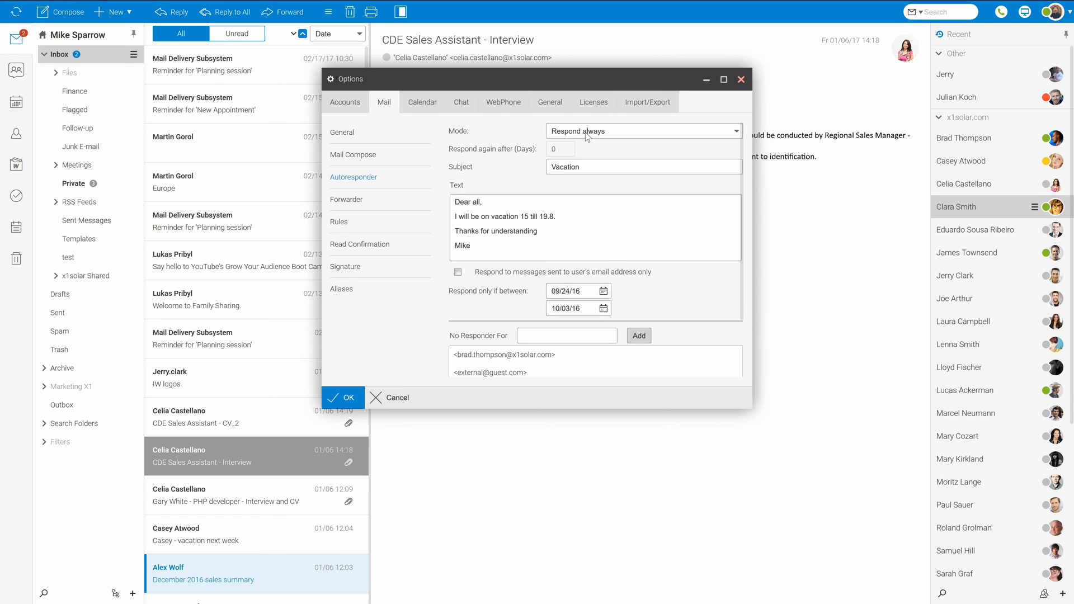
pyautogui.click(643, 131)
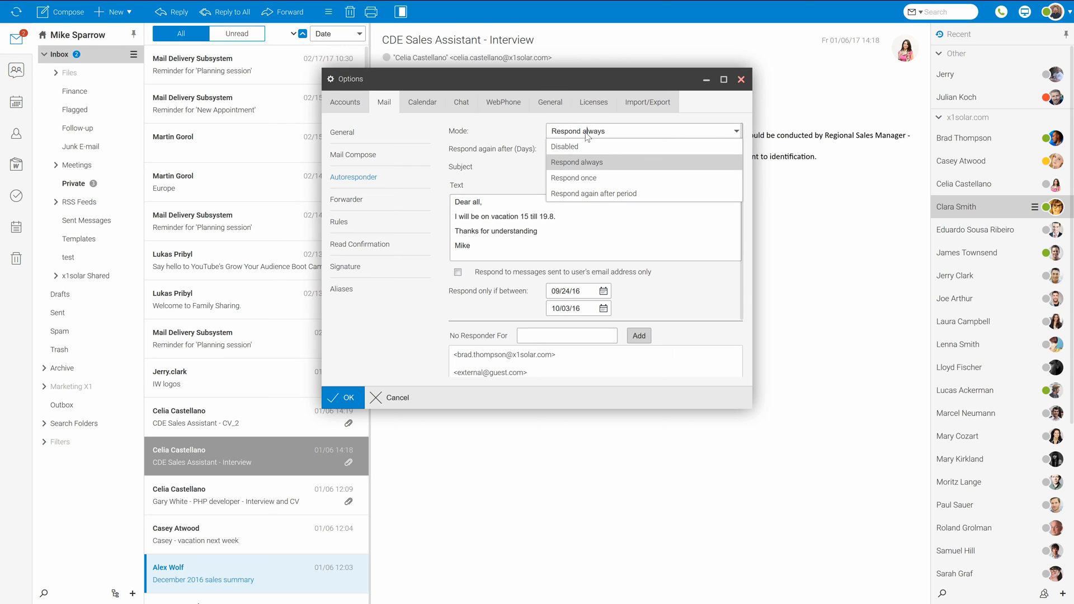
pyautogui.click(575, 161)
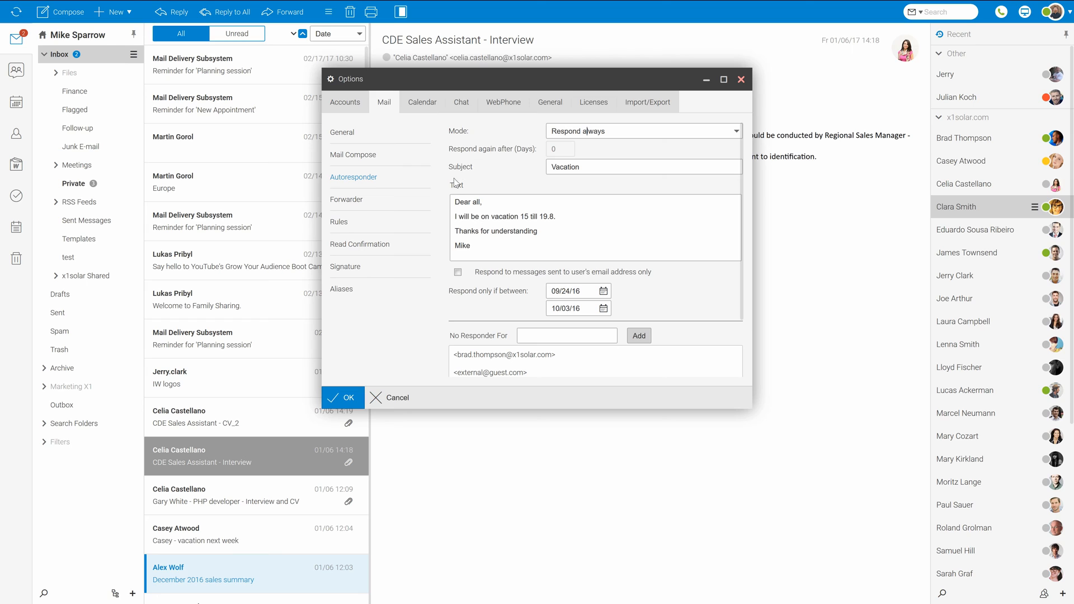
# Step: View the Private signature, then list Private, Default and No Signature in a new message
pyautogui.click(345, 266)
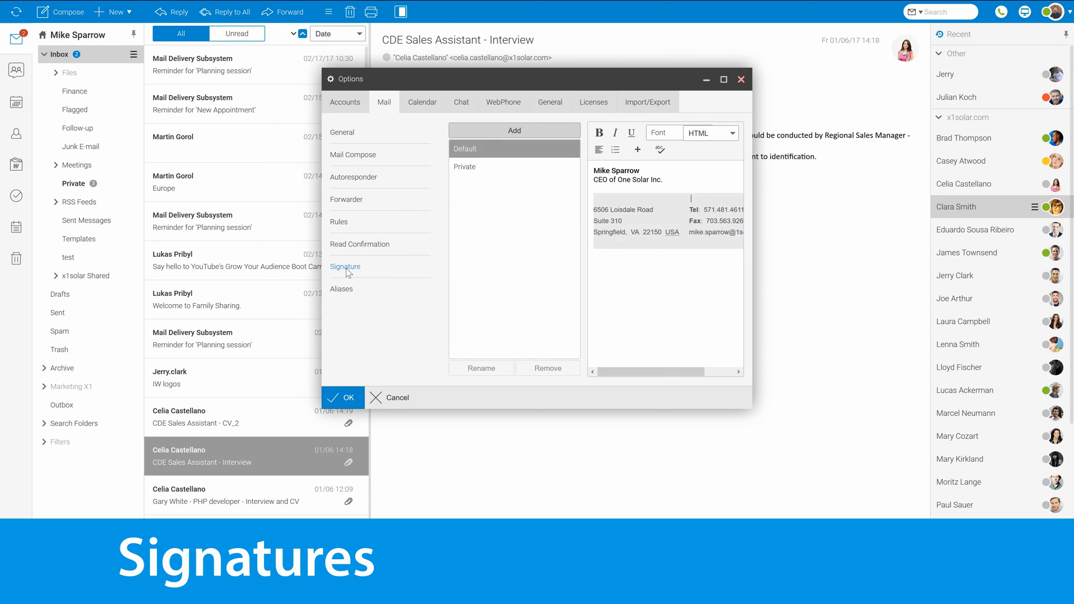
pyautogui.moveTo(431, 262)
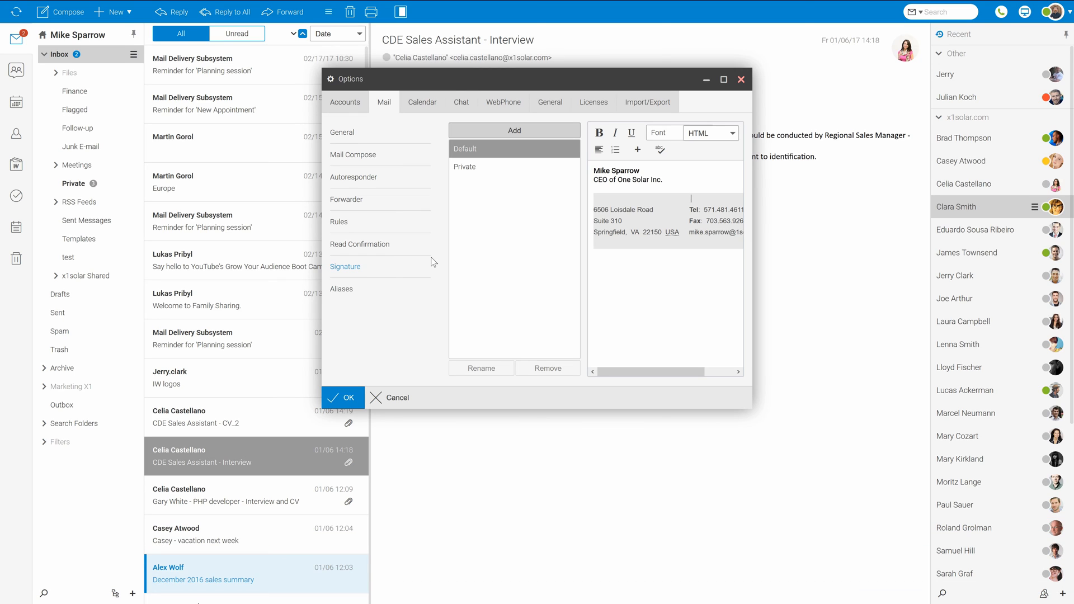
pyautogui.click(465, 166)
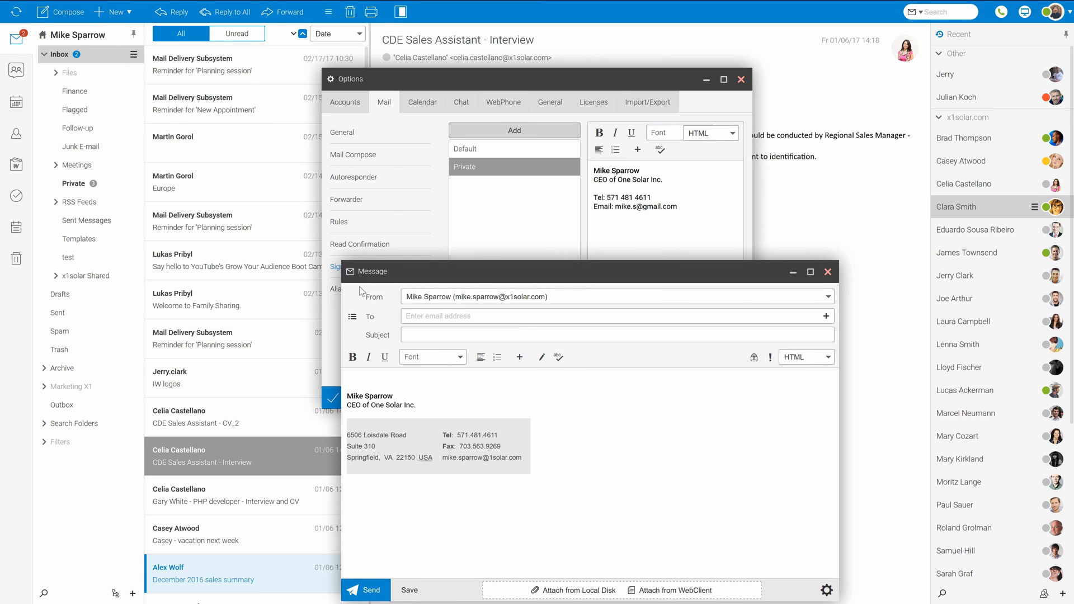
pyautogui.click(540, 356)
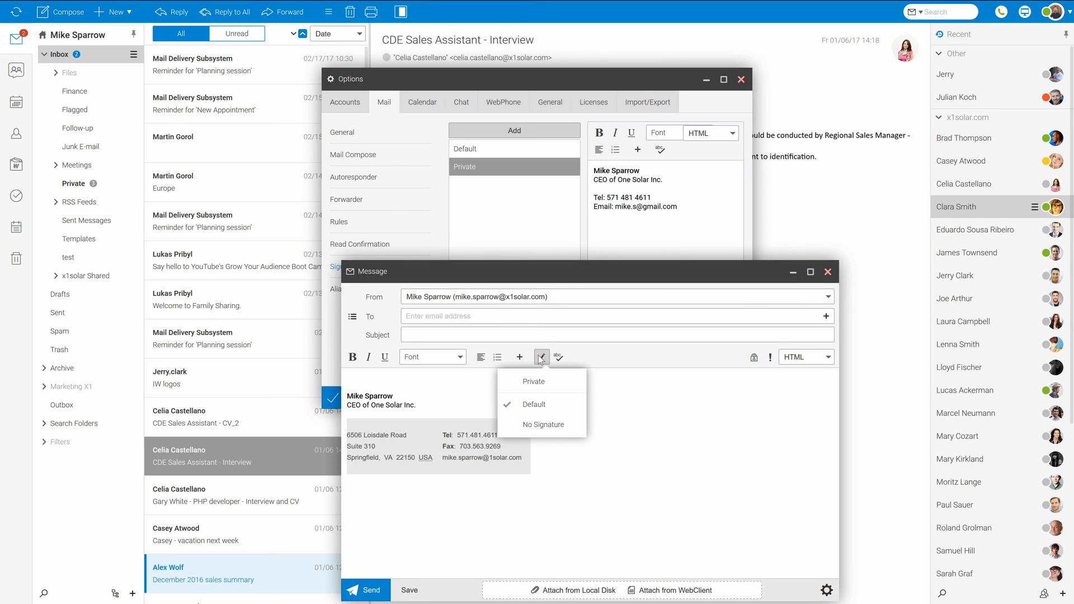